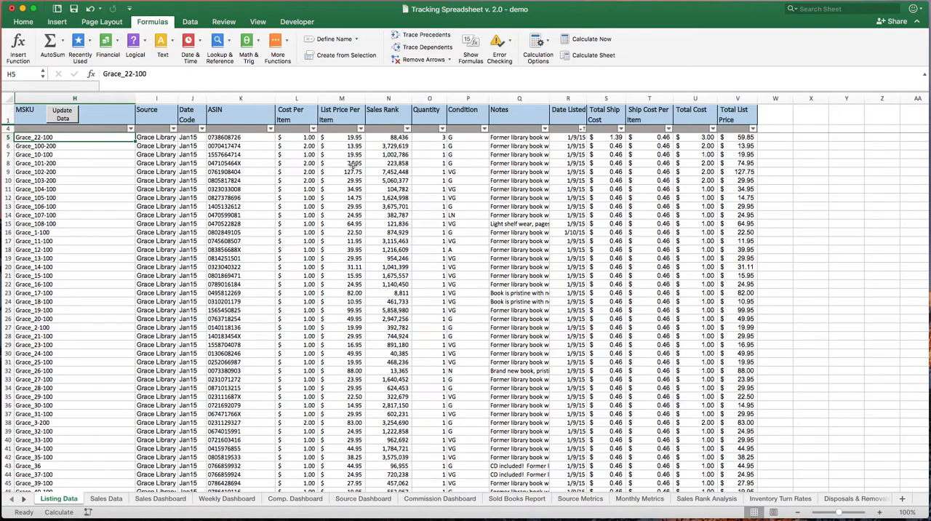
pyautogui.moveTo(101, 151)
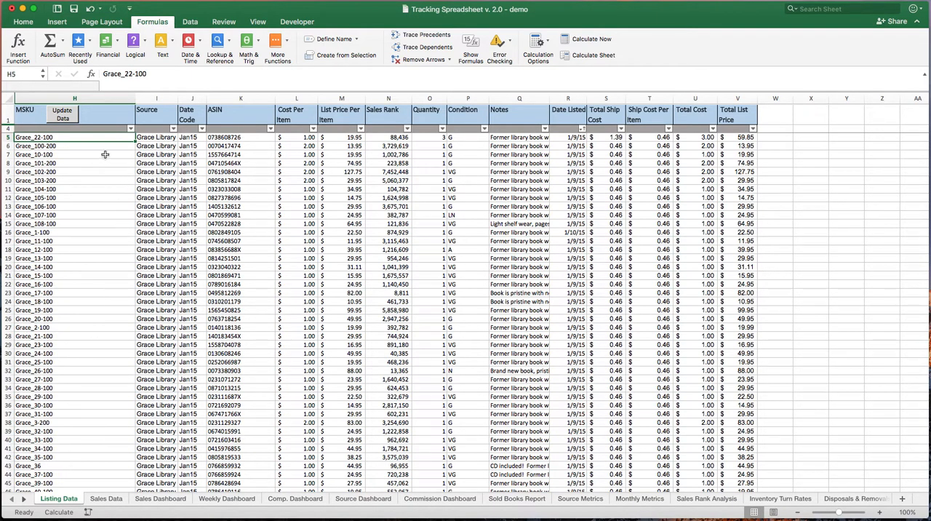
# - Enter 1 as the Cost Per Item for row 10, updating its total cost to $1.00
pyautogui.click(696, 181)
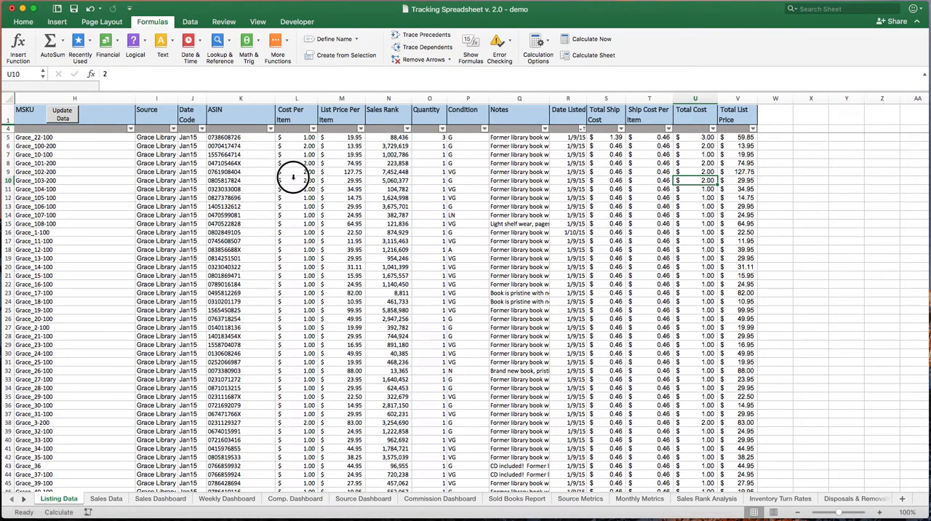
pyautogui.click(296, 180)
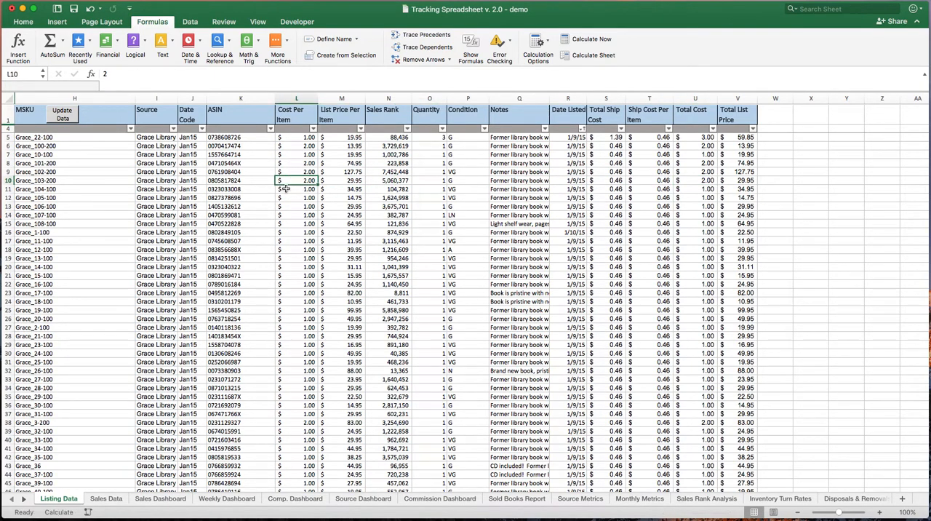
pyautogui.write('1')
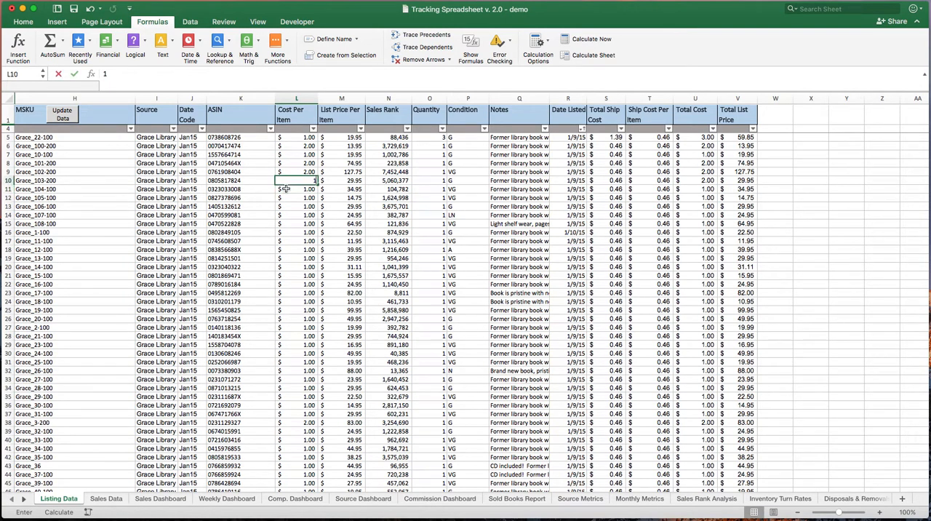
pyautogui.press('Return')
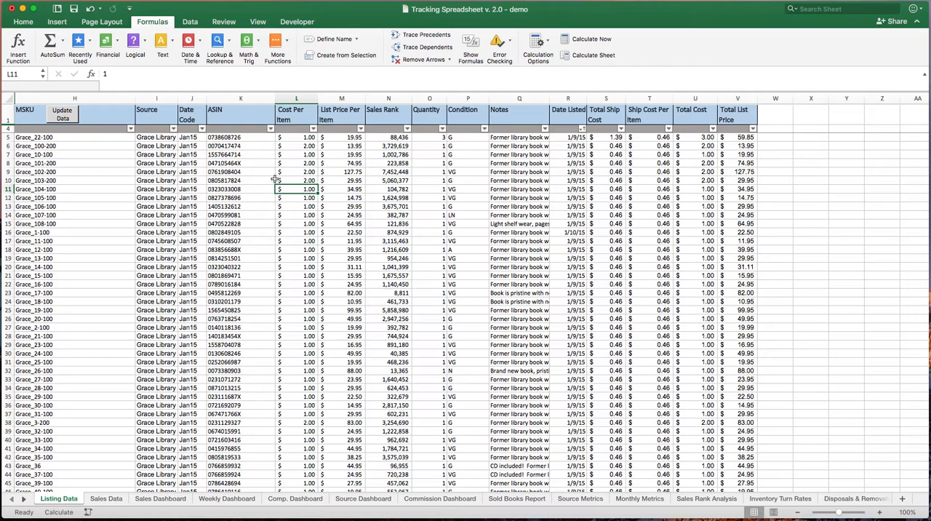
pyautogui.click(72, 137)
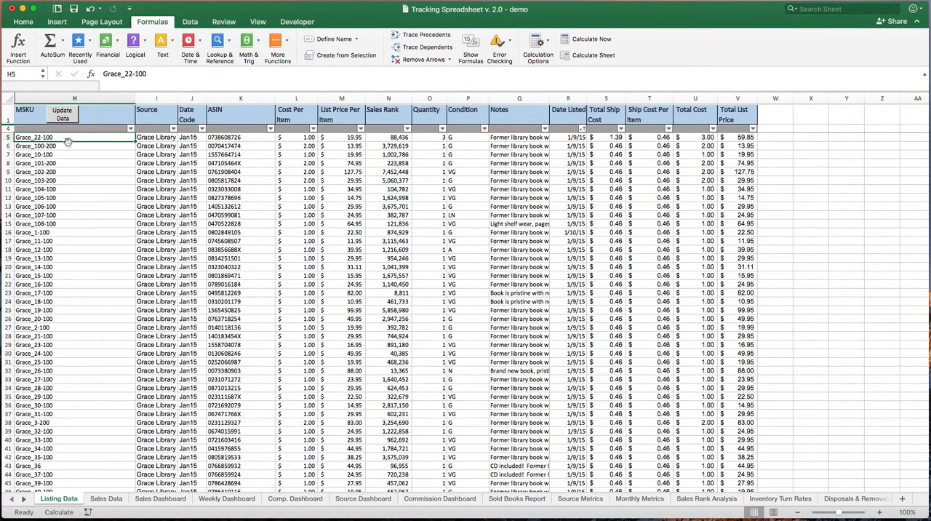
pyautogui.moveTo(84, 320)
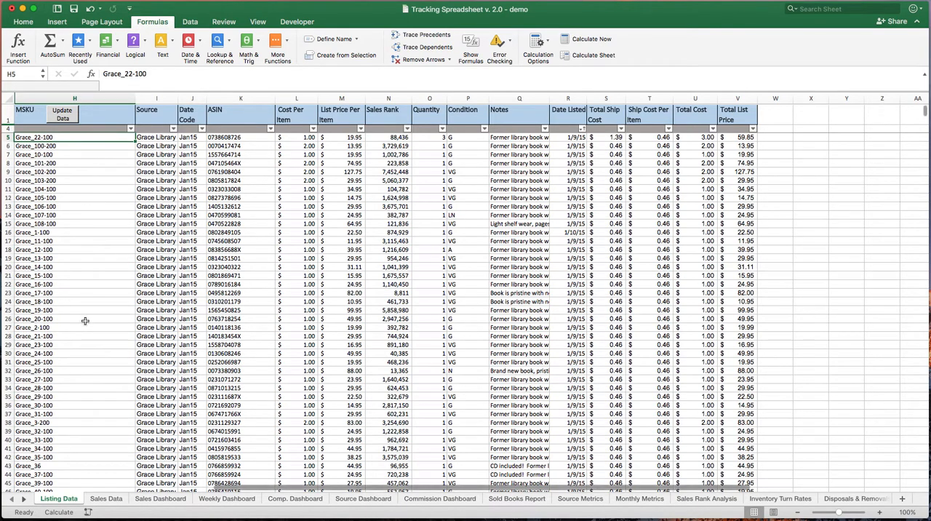
pyautogui.moveTo(105, 231)
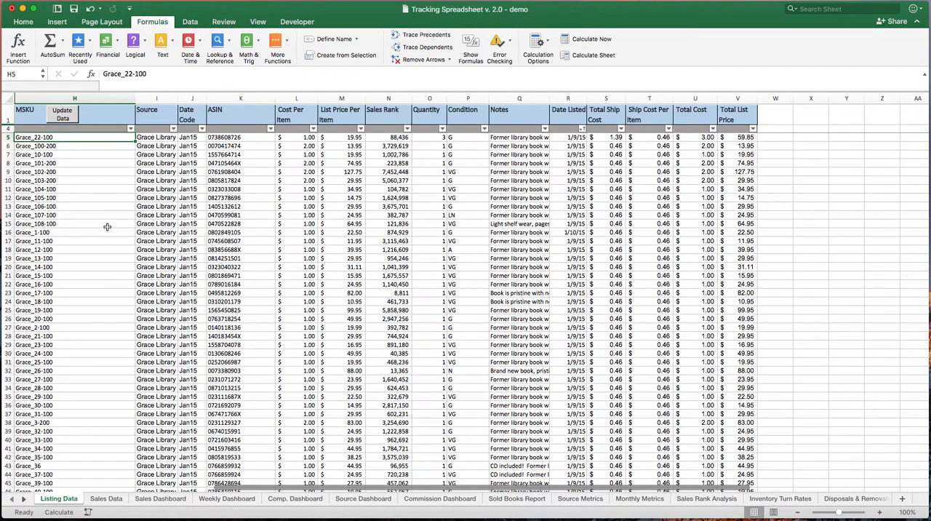
# - Widen the Source column so the Grace Library names show in full
pyautogui.click(157, 154)
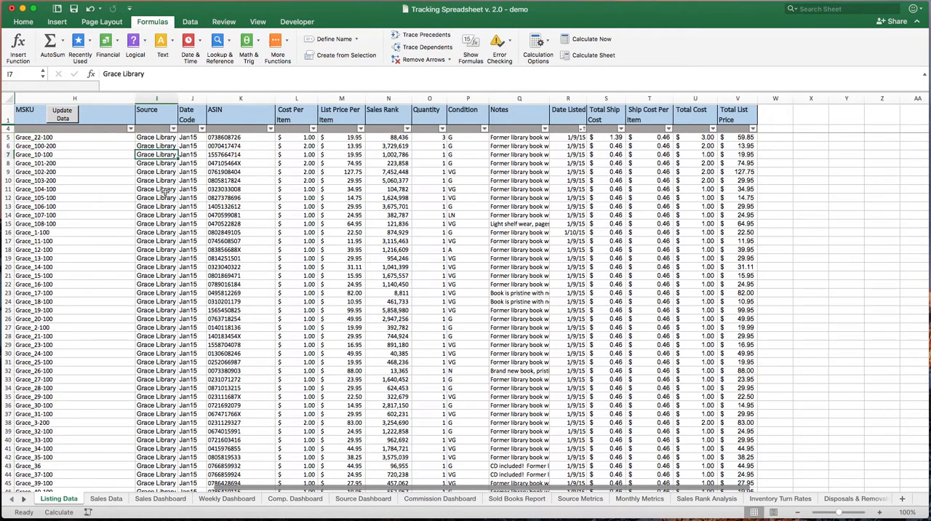
pyautogui.moveTo(180, 99); pyautogui.dragTo(195, 99)
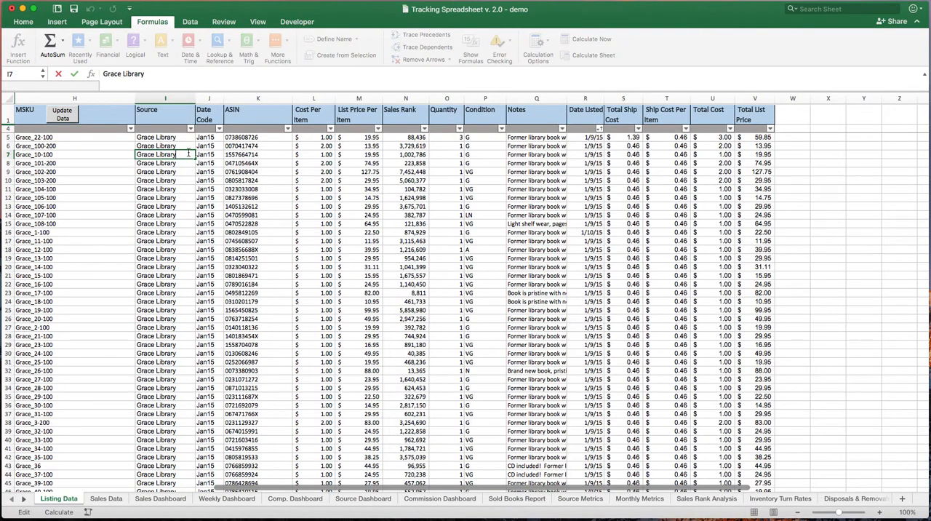
pyautogui.write('2')
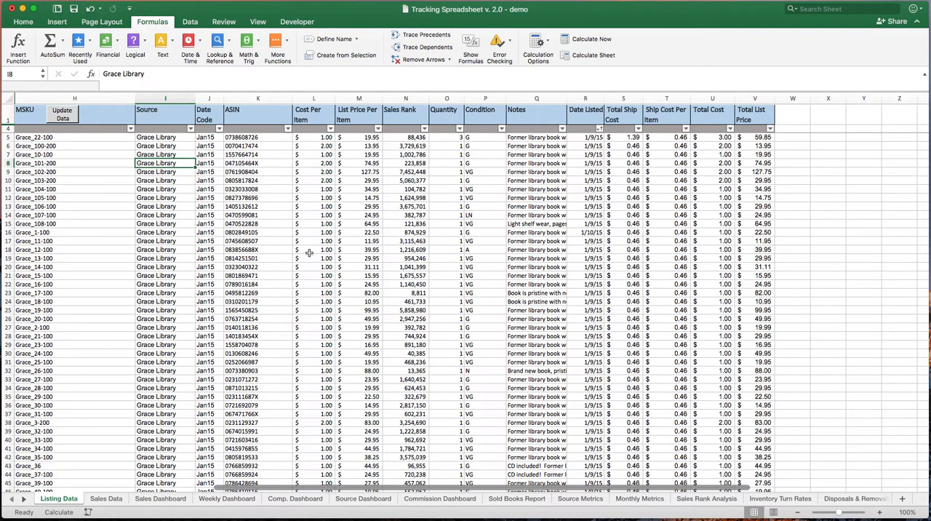
pyautogui.moveTo(205, 105)
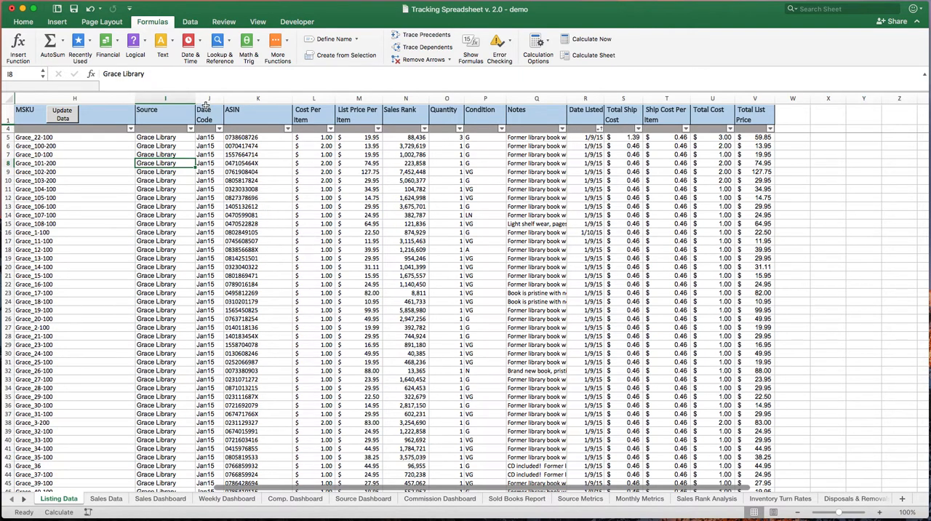
# - Blank the Date Code entries for the block of book rows from row 11
pyautogui.click(210, 115)
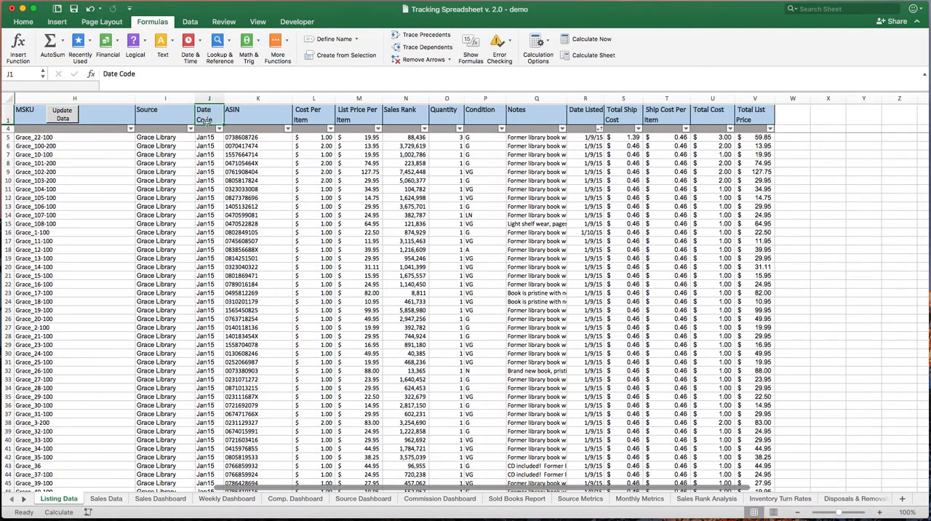
pyautogui.moveTo(207, 183)
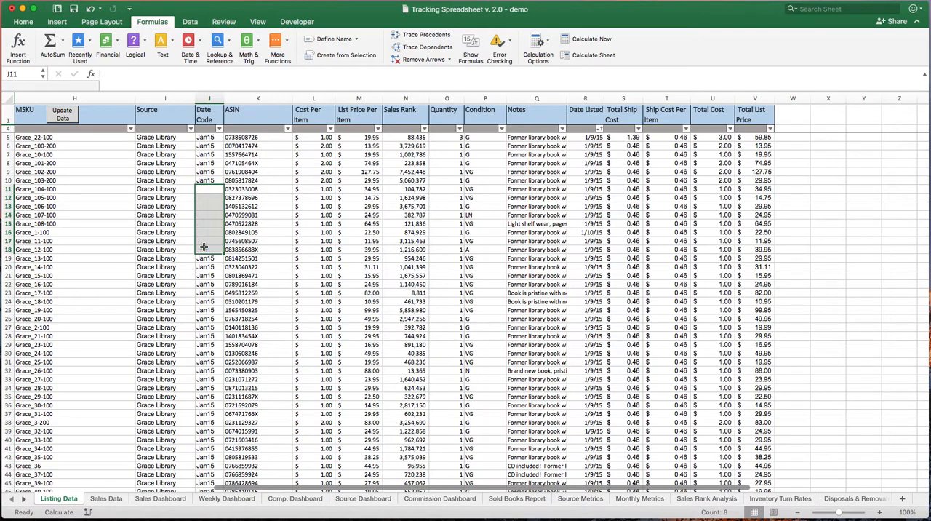
pyautogui.click(258, 189)
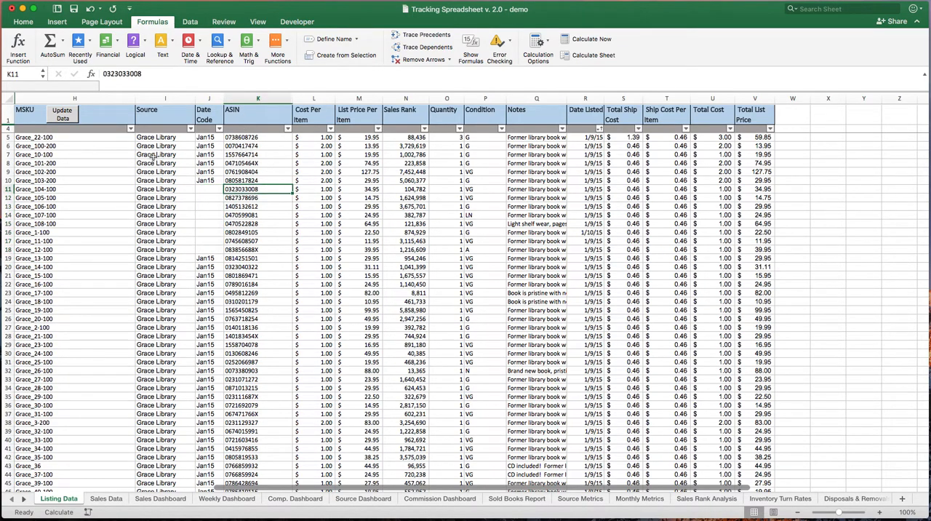
pyautogui.moveTo(272, 160)
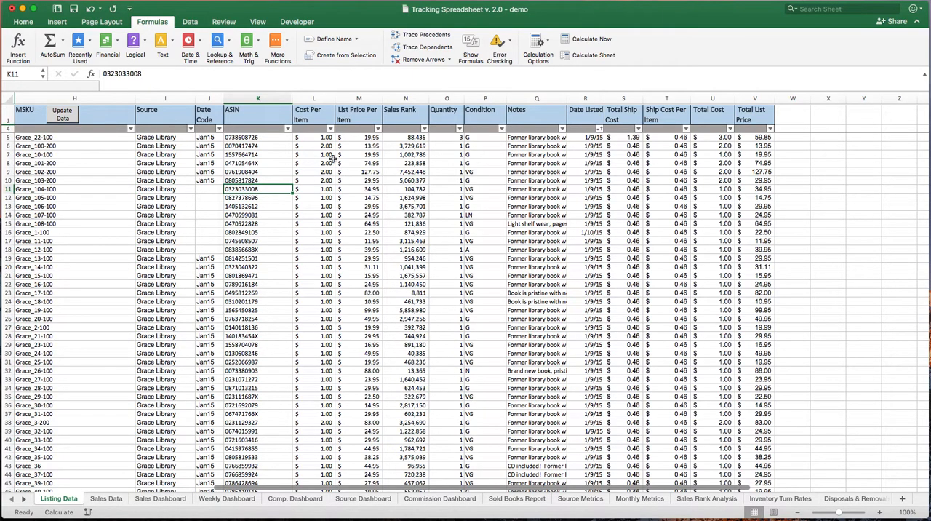
# - Fill the Cost Per Item and Total Cost cells so the books show $2.00
pyautogui.click(314, 154)
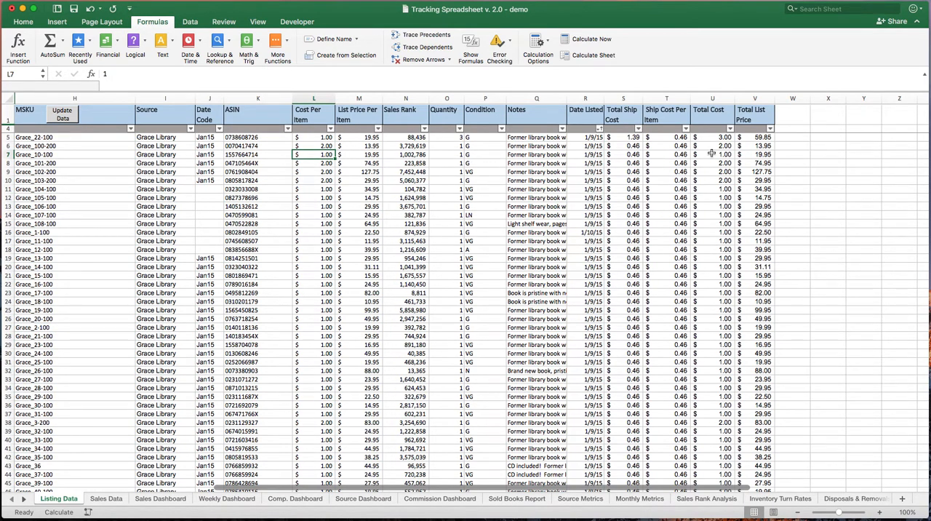
pyautogui.moveTo(341, 163)
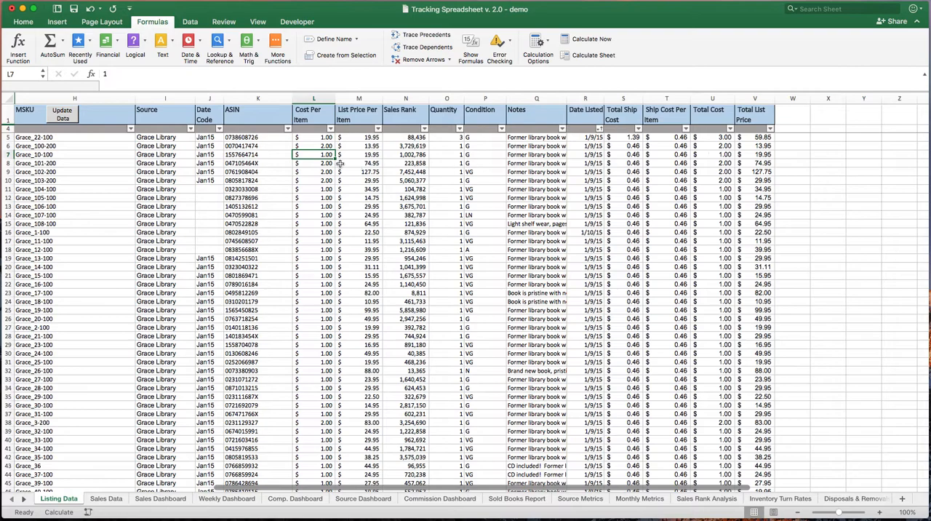
pyautogui.moveTo(443, 155)
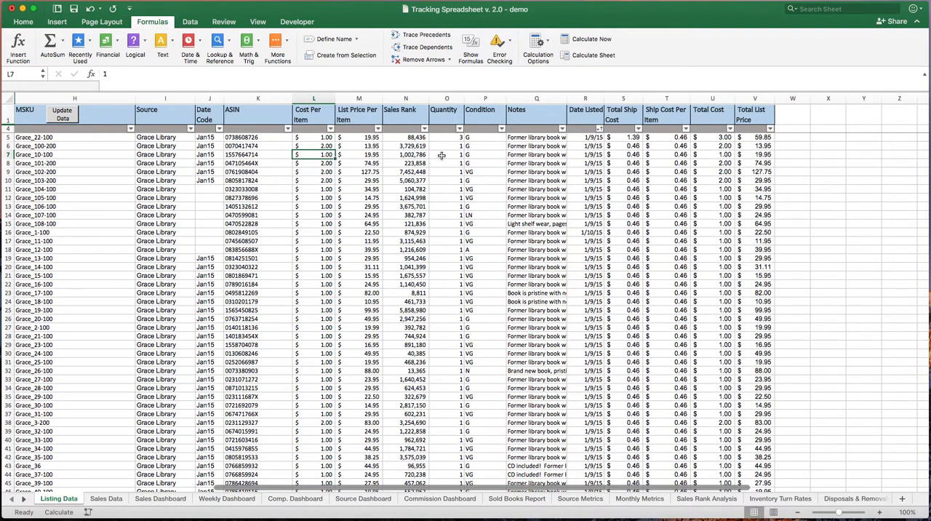
pyautogui.moveTo(716, 155)
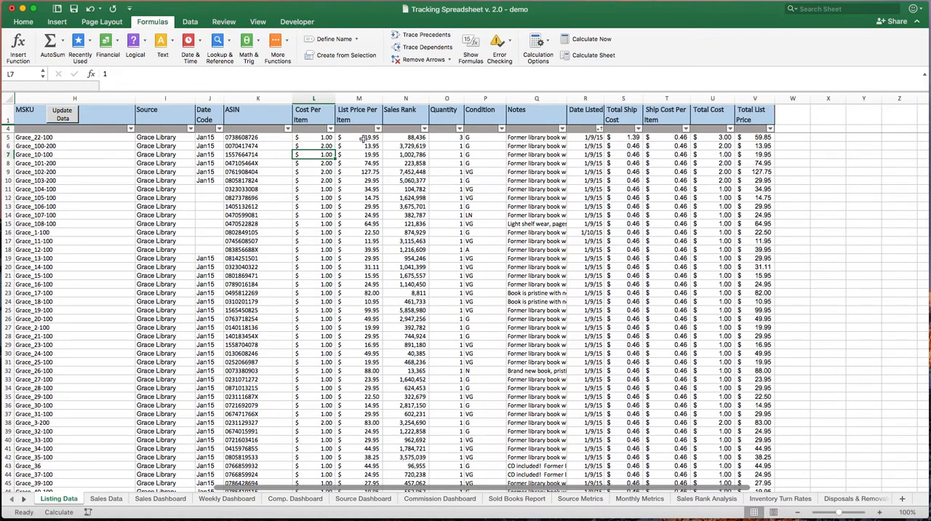
pyautogui.click(713, 137)
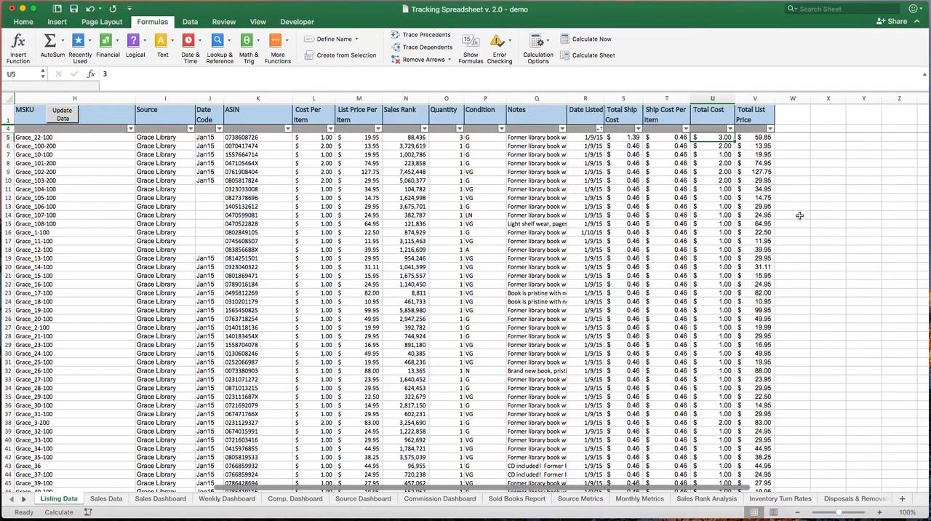
pyautogui.moveTo(704, 143)
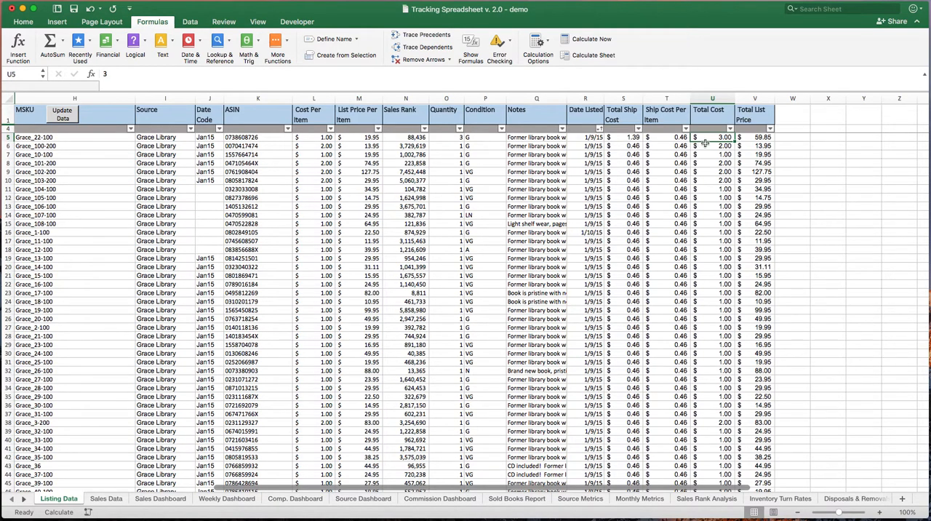
pyautogui.moveTo(707, 153)
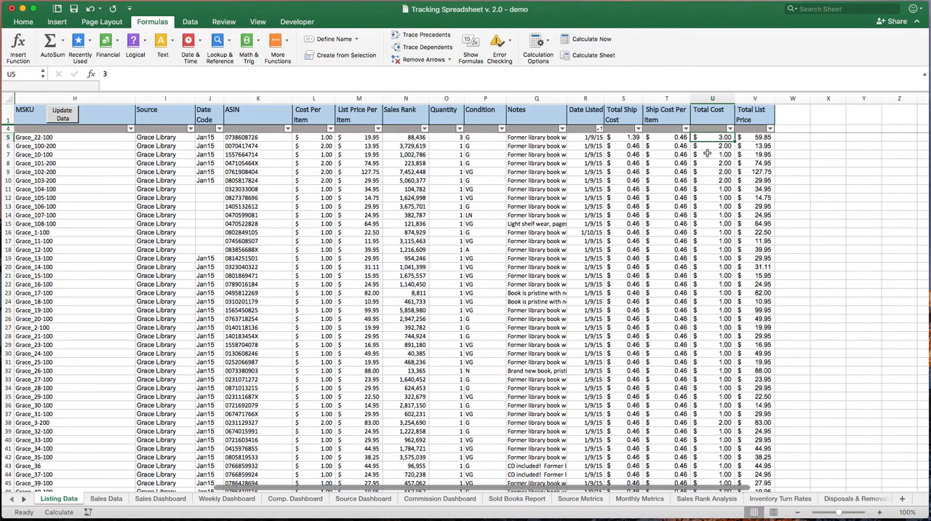
pyautogui.moveTo(743, 259)
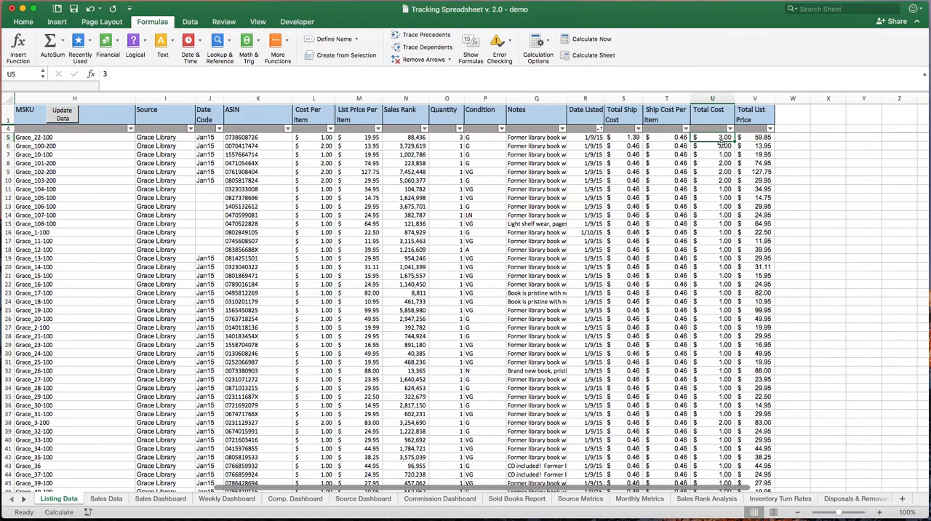
pyautogui.moveTo(716, 134)
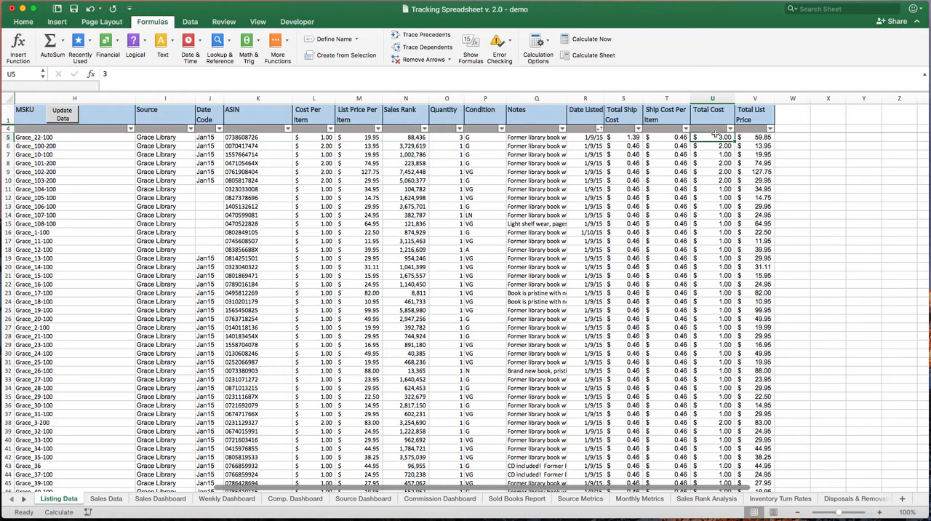
pyautogui.click(623, 109)
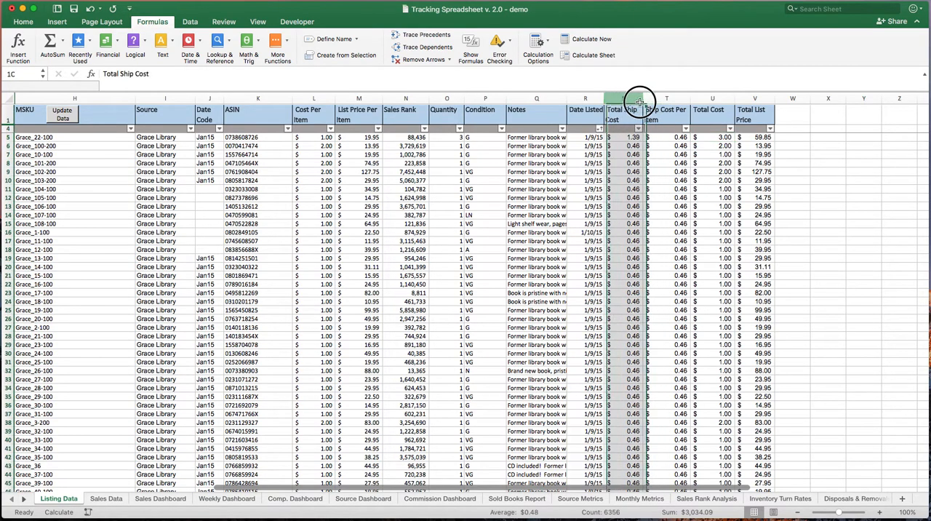
pyautogui.click(623, 99)
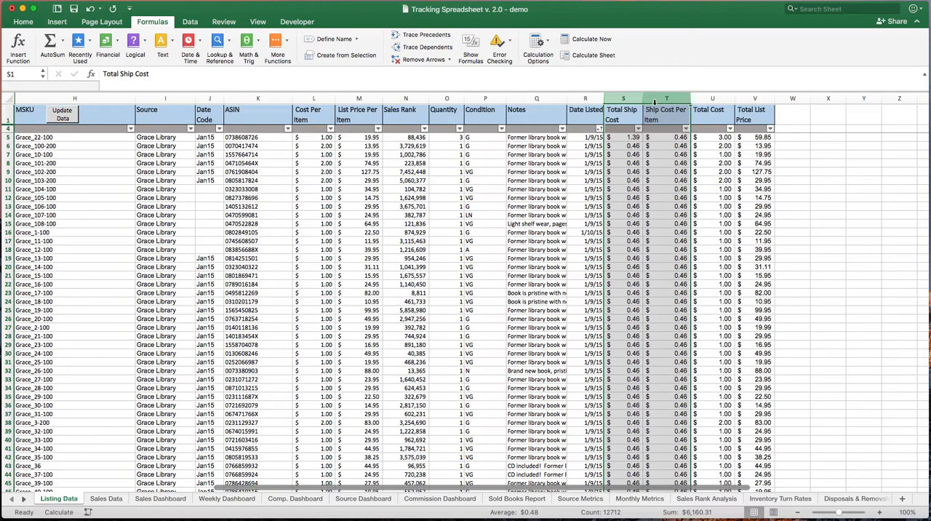
pyautogui.moveTo(673, 151)
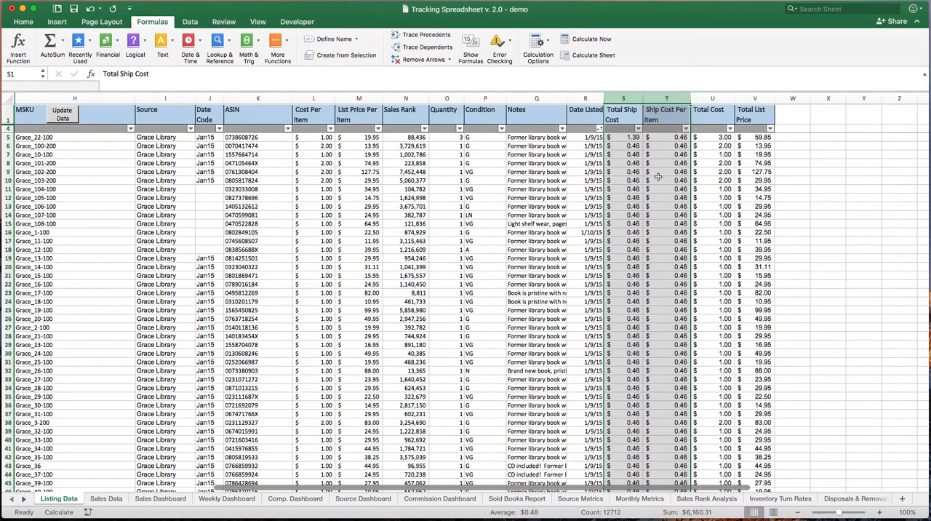
pyautogui.click(622, 163)
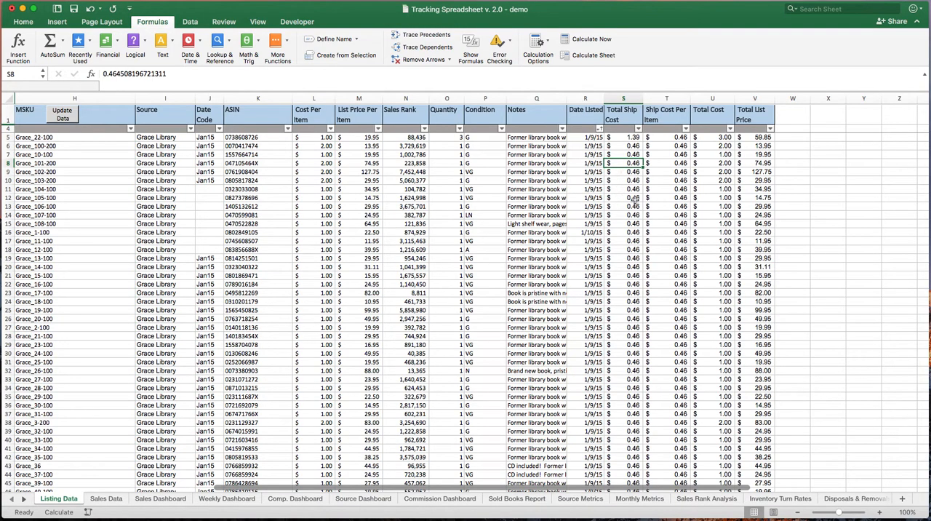
pyautogui.moveTo(311, 236)
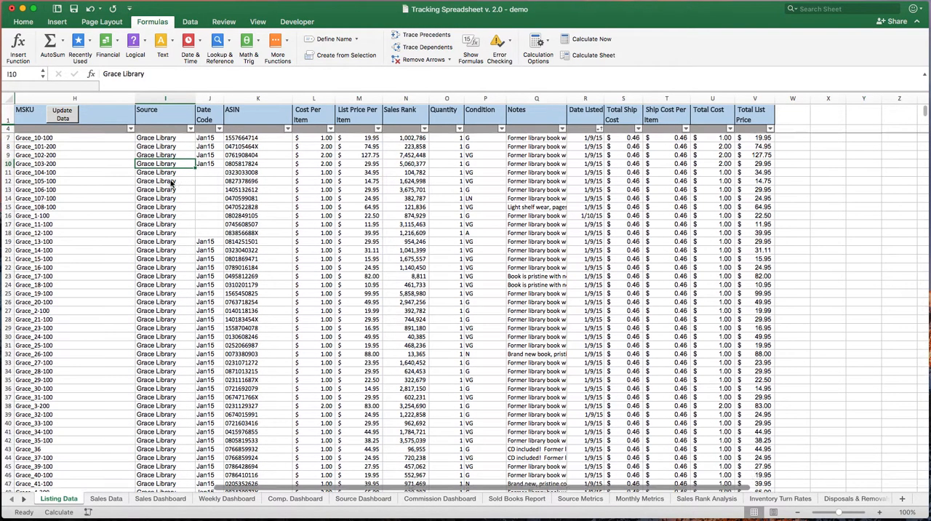
pyautogui.scroll(-3)
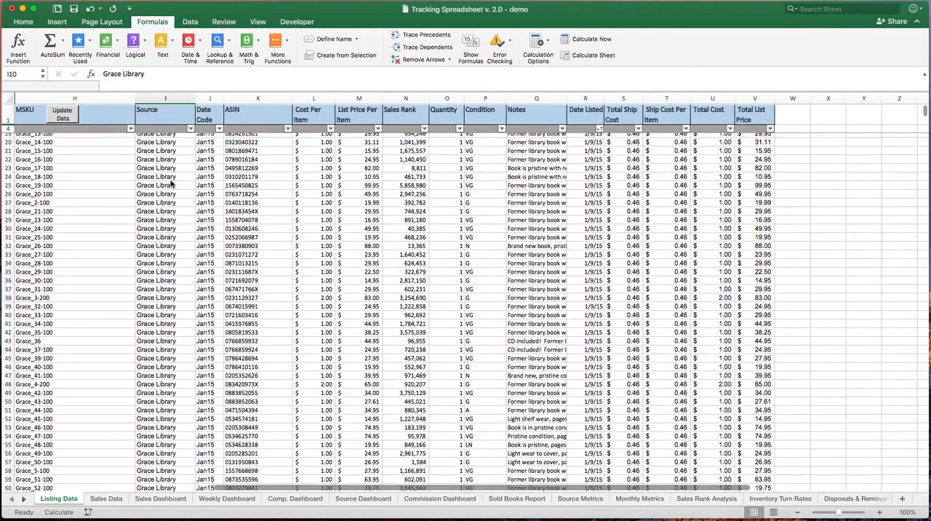
pyautogui.scroll(3)
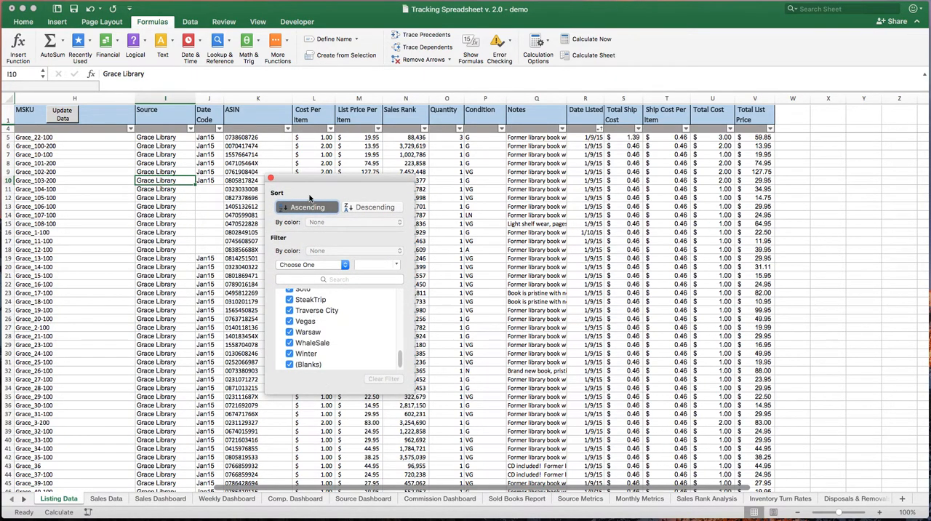
pyautogui.moveTo(356, 218)
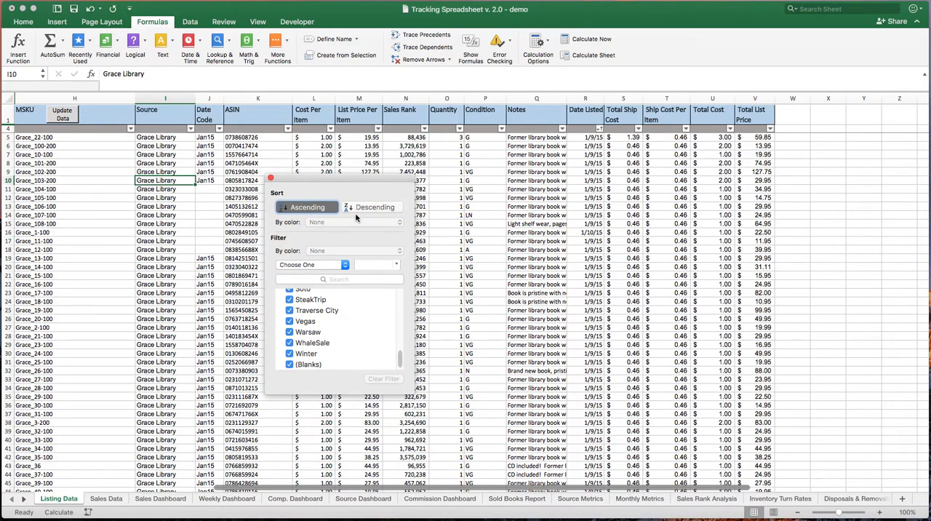
# - Filter the Source column to list only rows with a blank source
pyautogui.scroll(3)
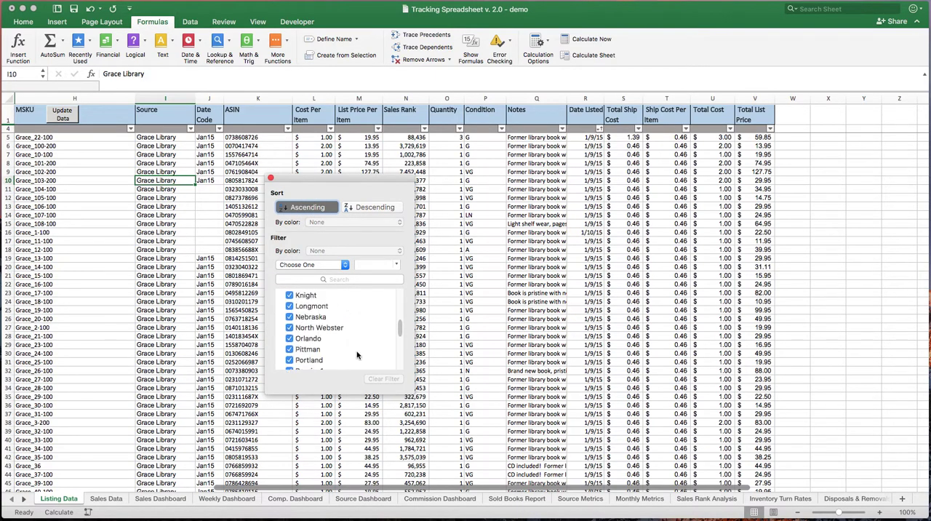
pyautogui.scroll(3)
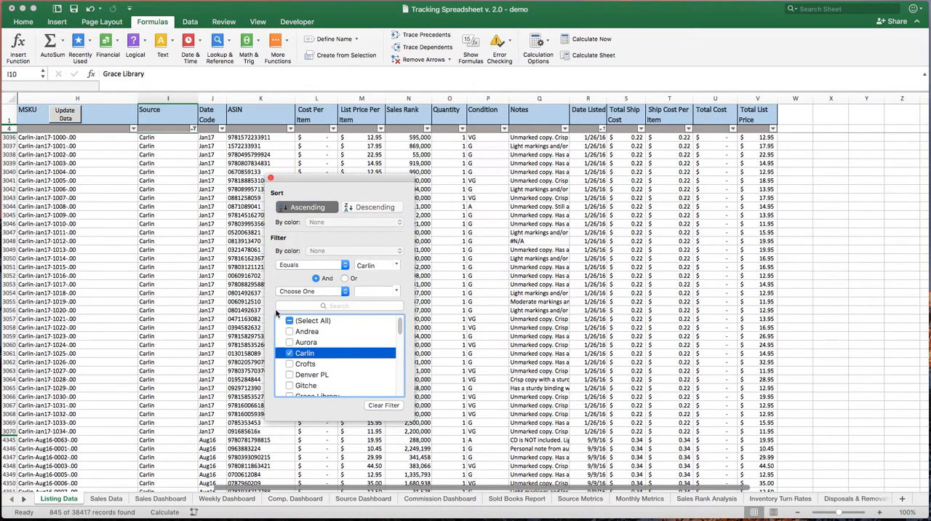
pyautogui.click(289, 320)
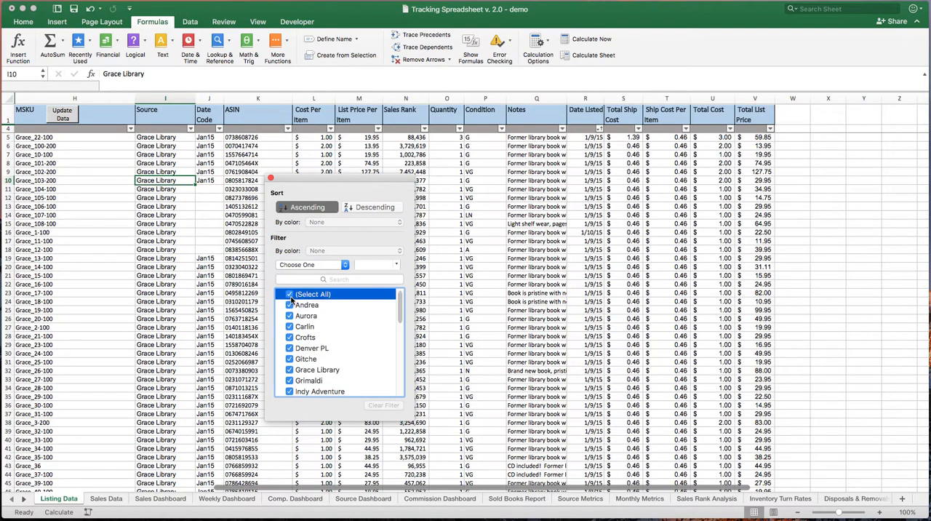
pyautogui.scroll(-3)
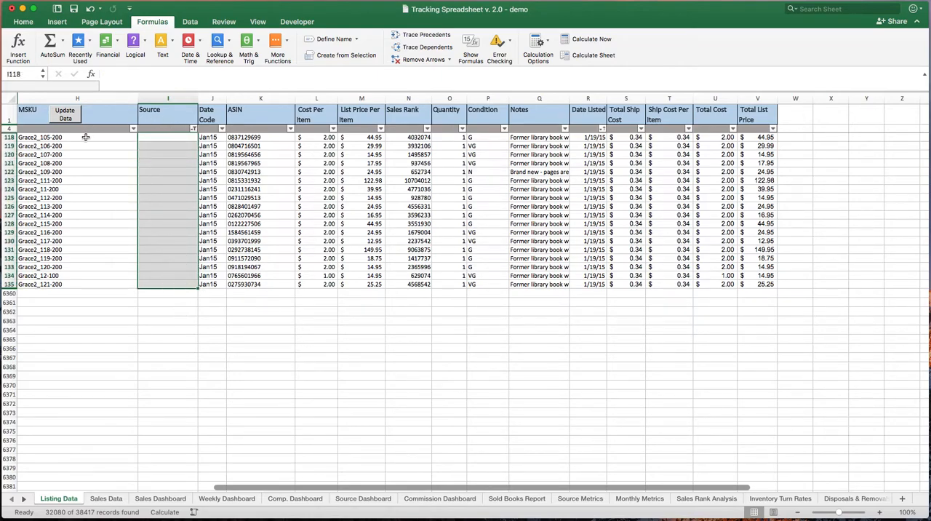
# - Enter Grace Library in the first blank Source cell and paste it into the rest
pyautogui.moveTo(77, 137); pyautogui.dragTo(77, 181)
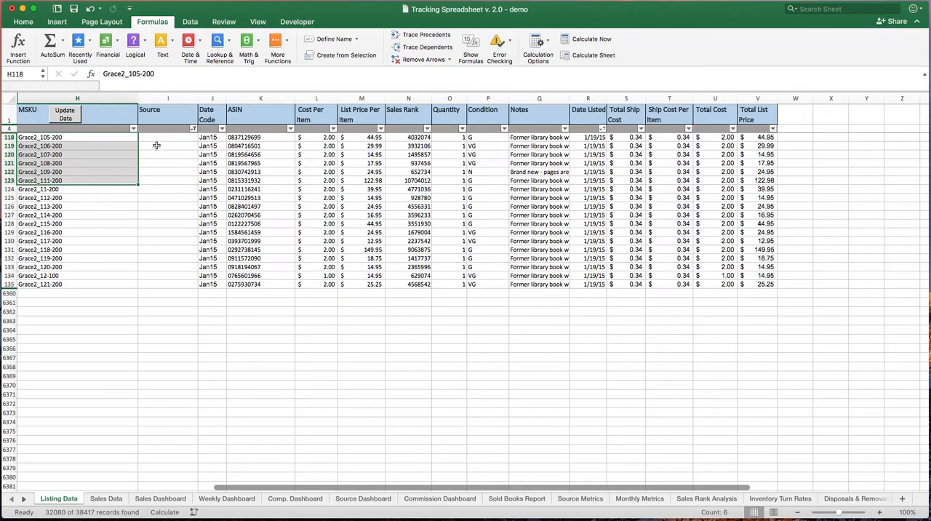
pyautogui.write('Grace Library')
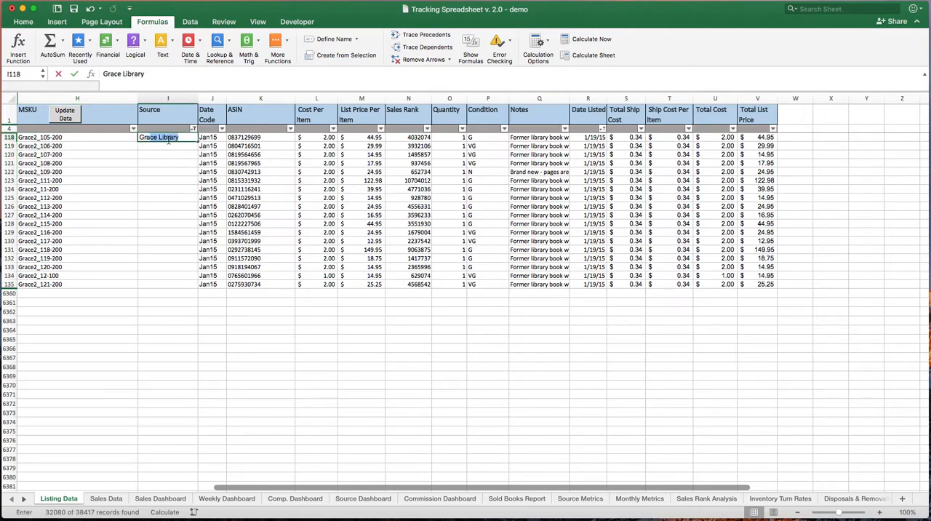
pyautogui.press('Return')
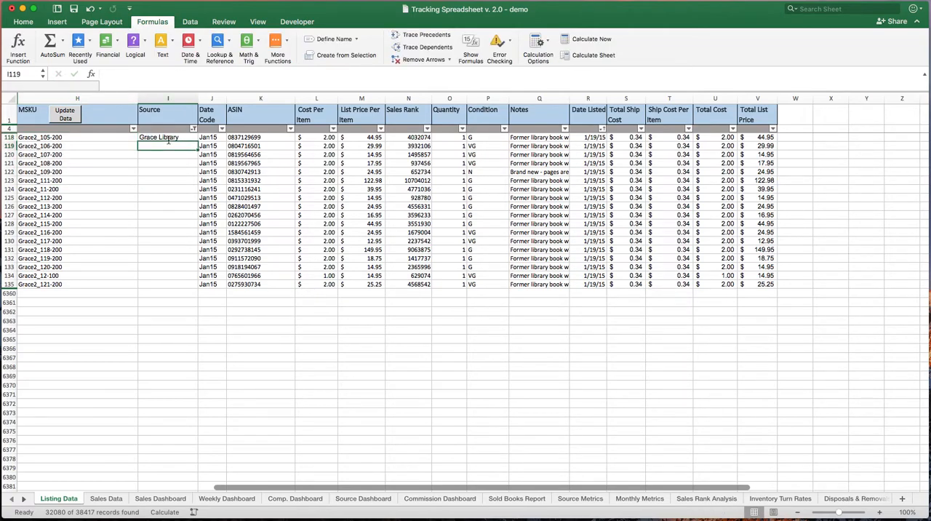
pyautogui.click(168, 137)
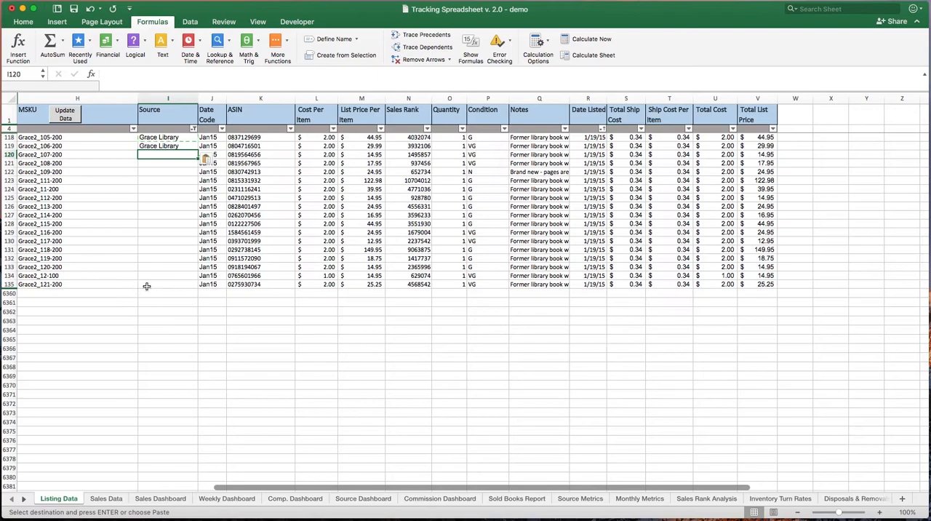
pyautogui.moveTo(167, 154); pyautogui.dragTo(168, 286)
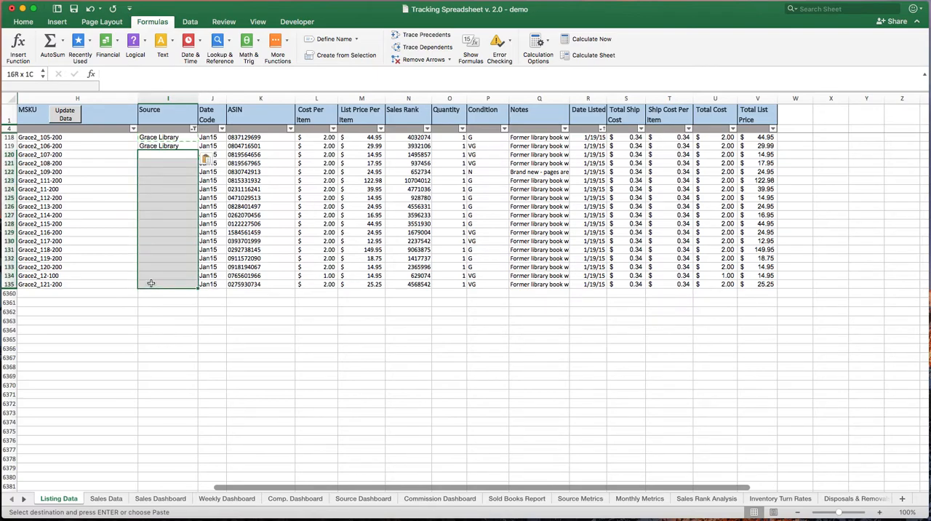
pyautogui.click(151, 285)
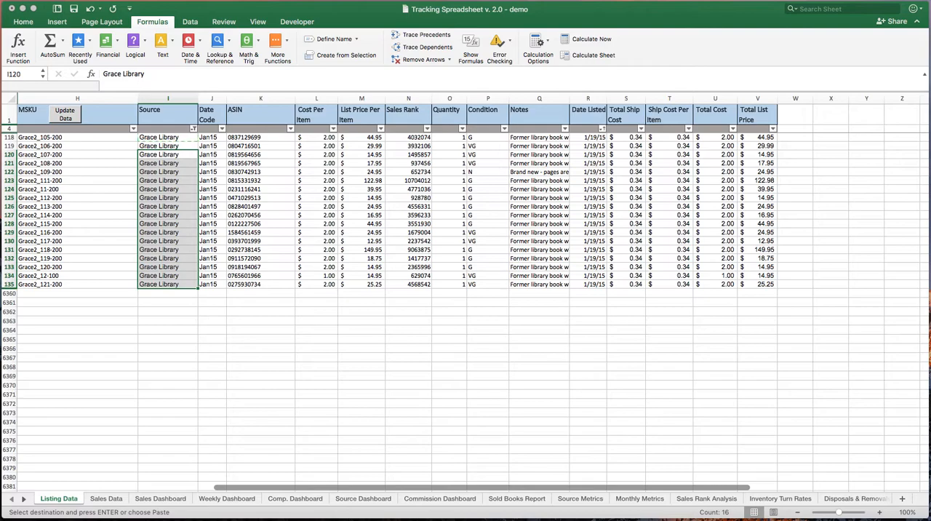
# - Filter Cost Per Item to (Blanks), isolating the SteakTrip rows needing a $0.75 cost
pyautogui.click(193, 128)
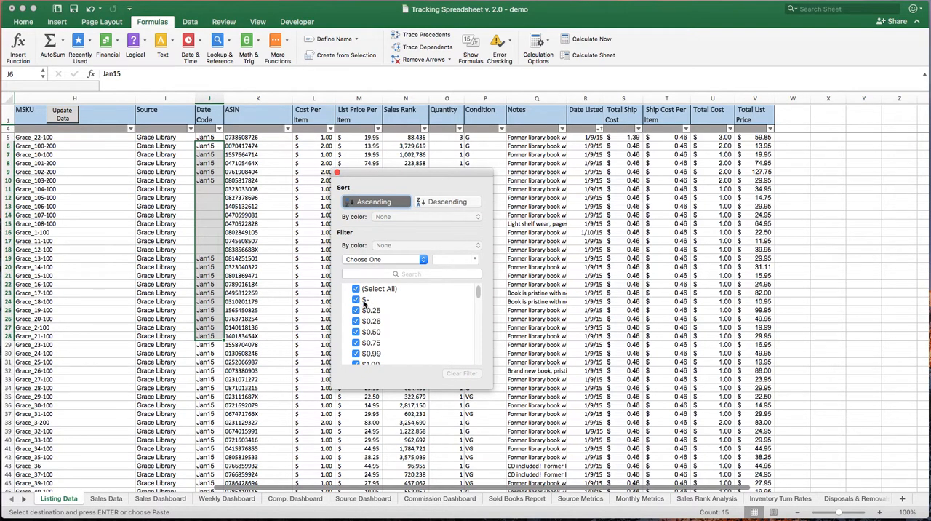
pyautogui.scroll(-3)
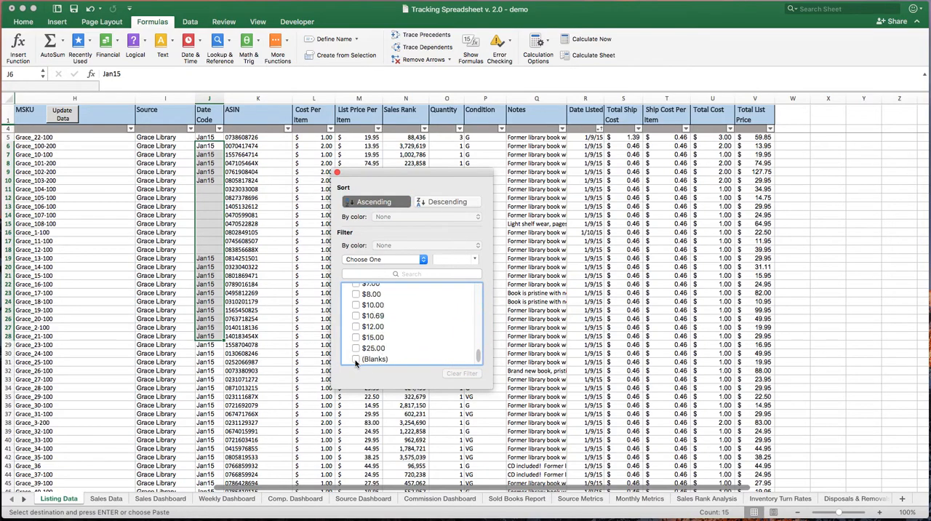
pyautogui.click(356, 358)
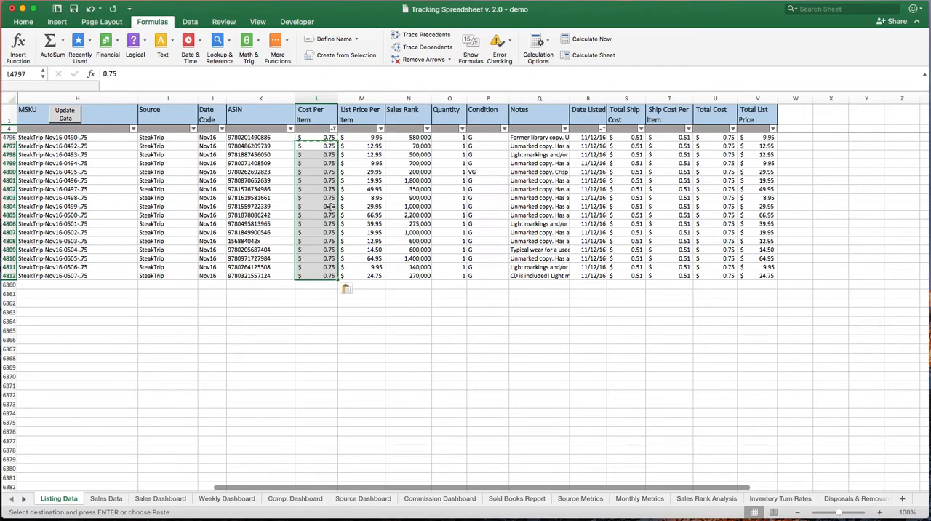
# - Paste the $0.75 cost into the Total Cost cells of the sixteen SteakTrip rows
pyautogui.click(317, 207)
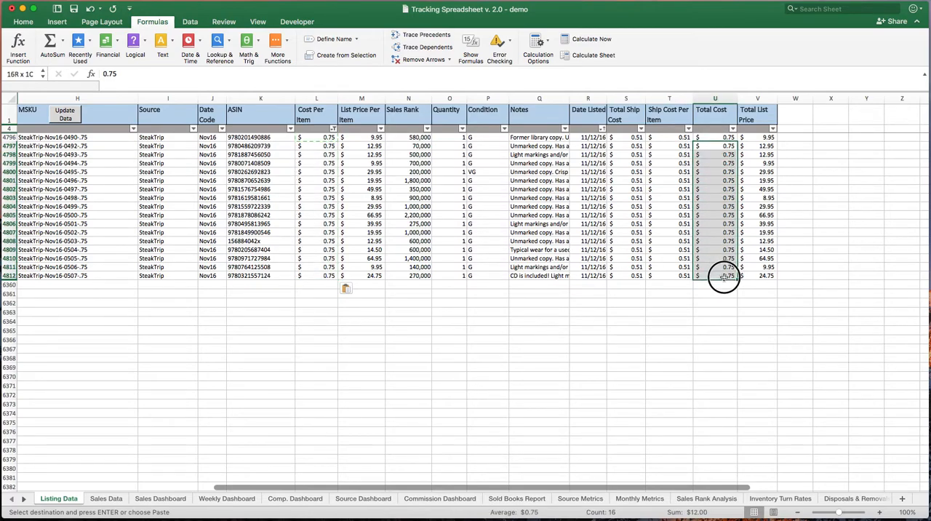
pyautogui.click(716, 277)
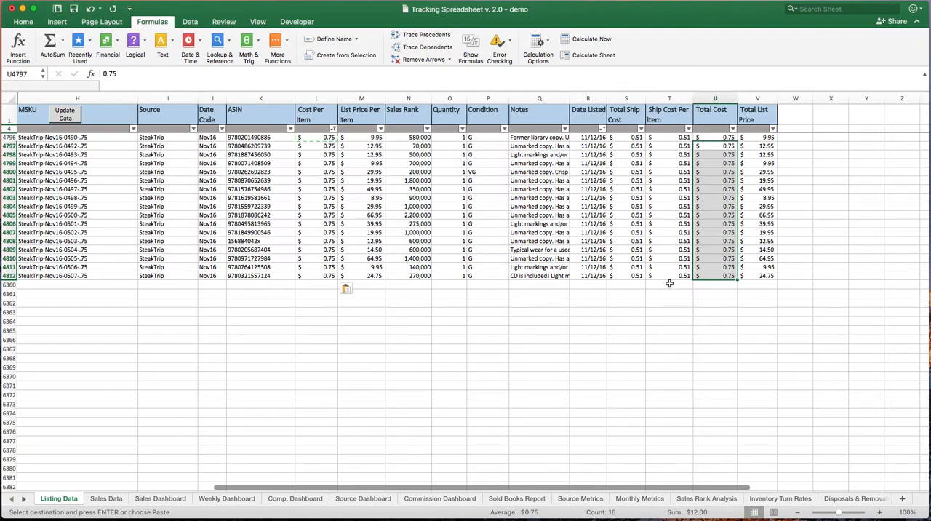
pyautogui.moveTo(602, 268)
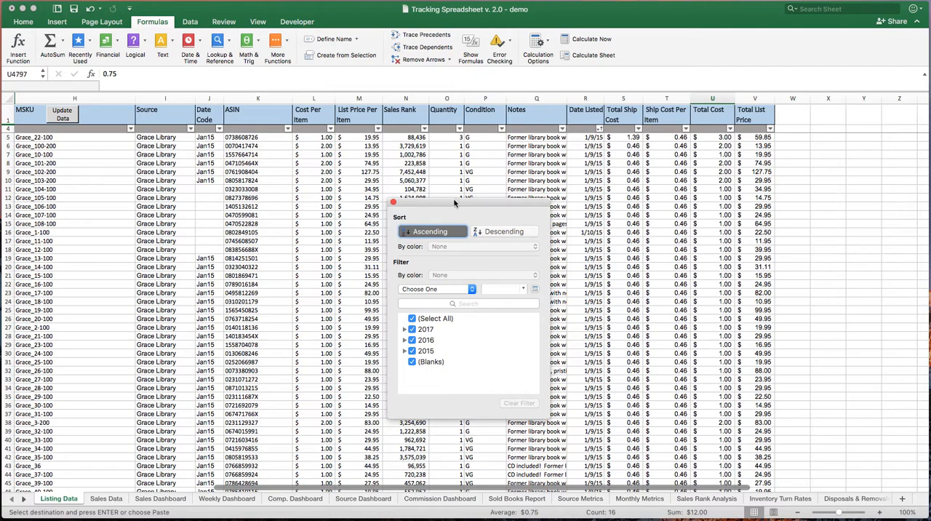
# - Sort the table by Date Listed ascending and review the resulting row order
pyautogui.click(432, 231)
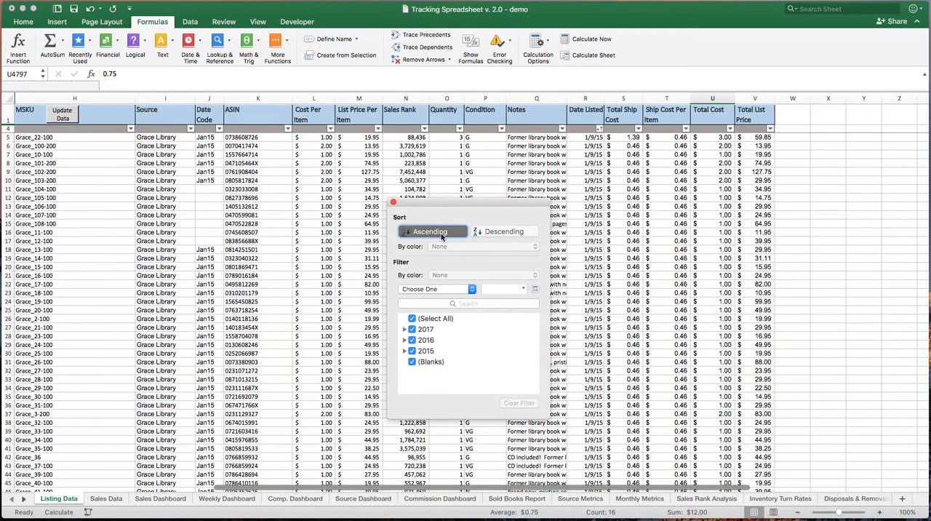
pyautogui.moveTo(582, 146)
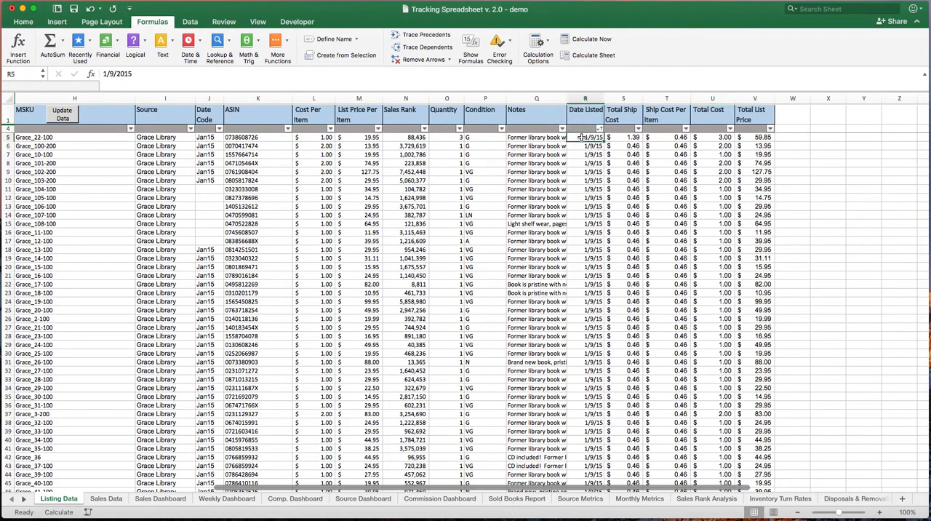
pyautogui.scroll(-3)
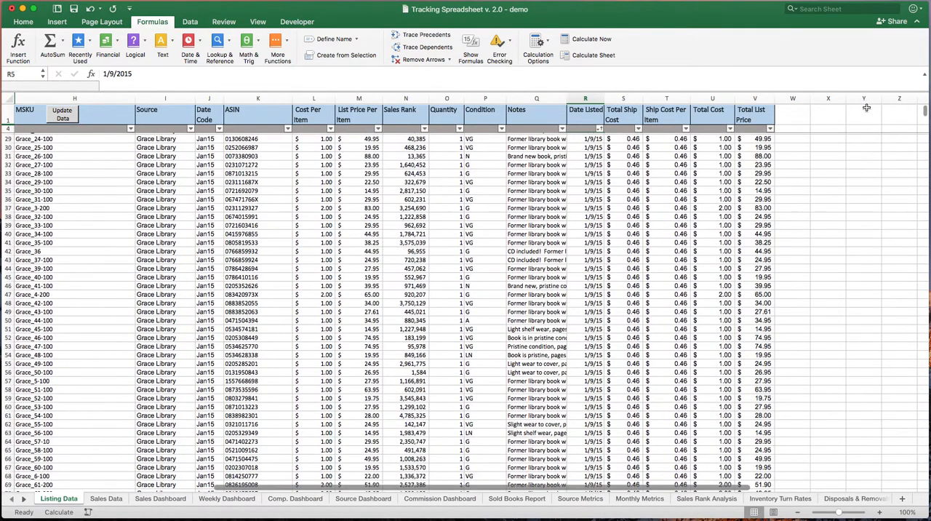
pyautogui.scroll(-3)
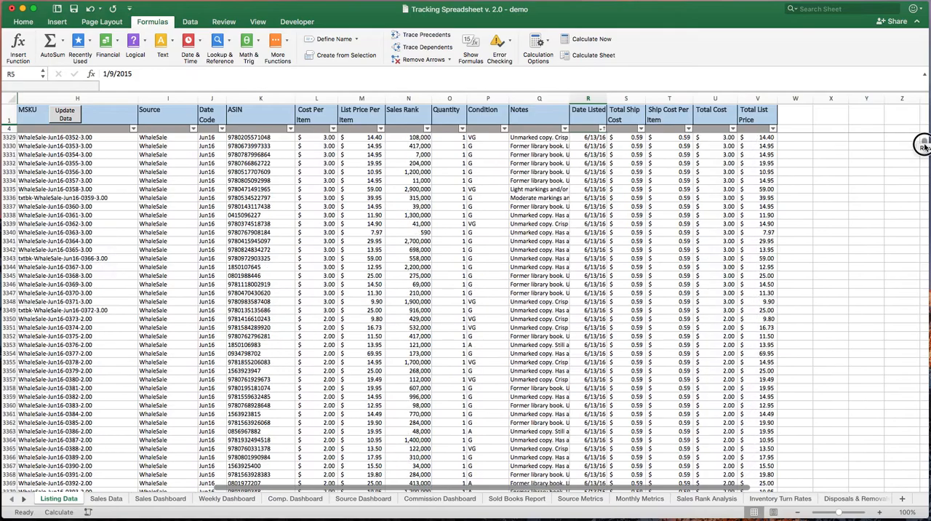
pyautogui.scroll(-3)
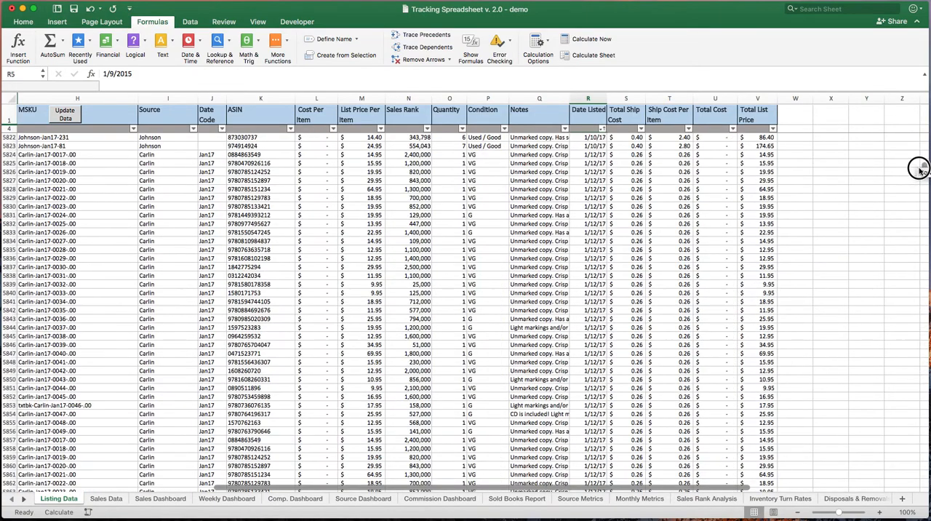
pyautogui.scroll(-3)
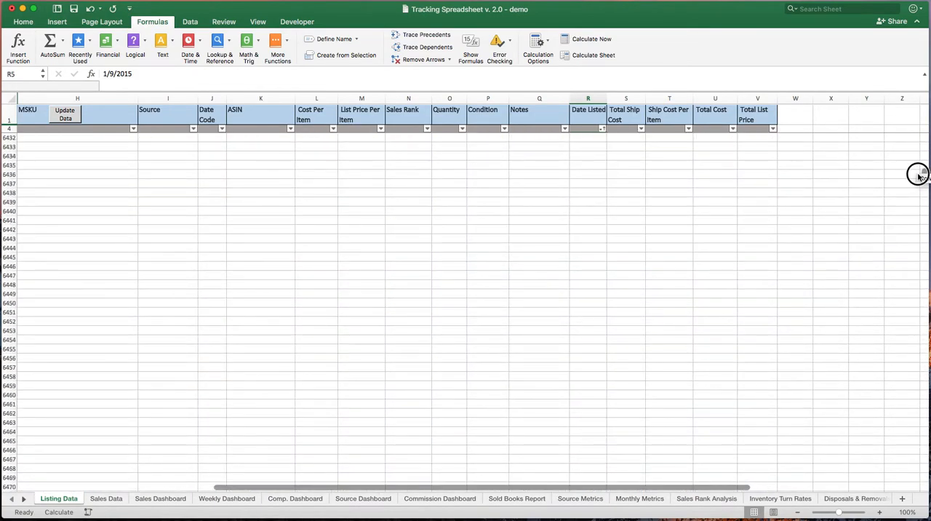
pyautogui.scroll(3)
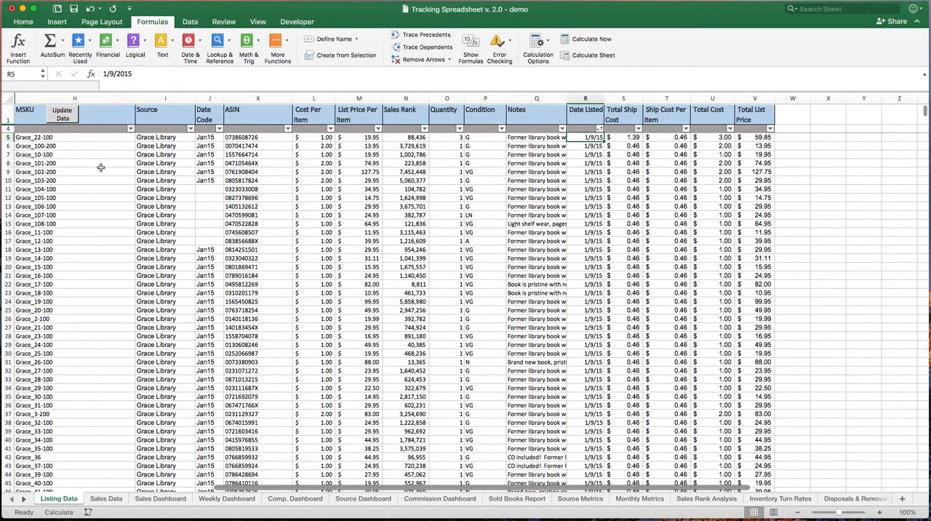
pyautogui.moveTo(61, 245)
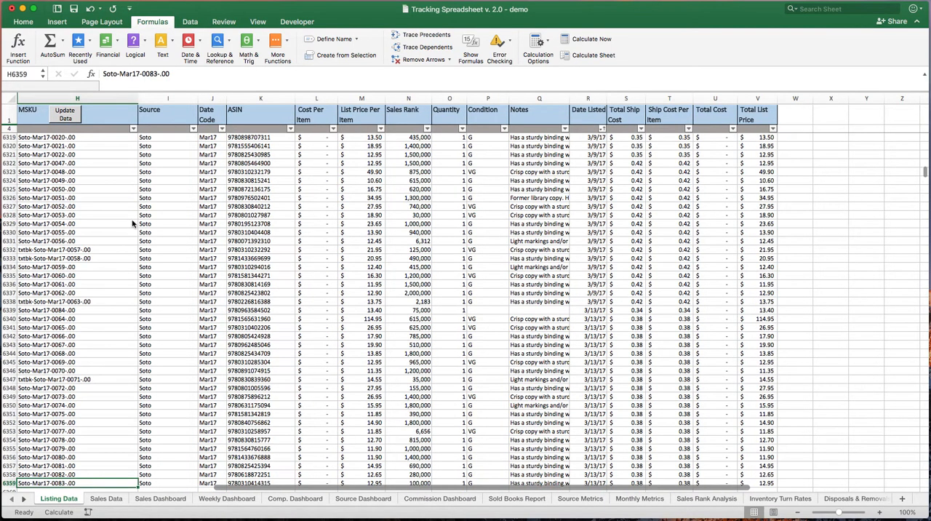
pyautogui.scroll(-3)
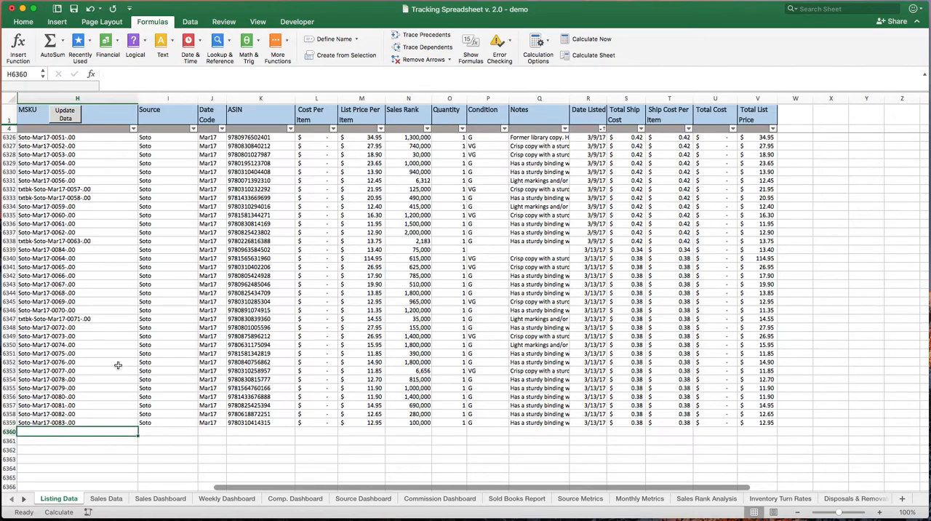
pyautogui.scroll(-3)
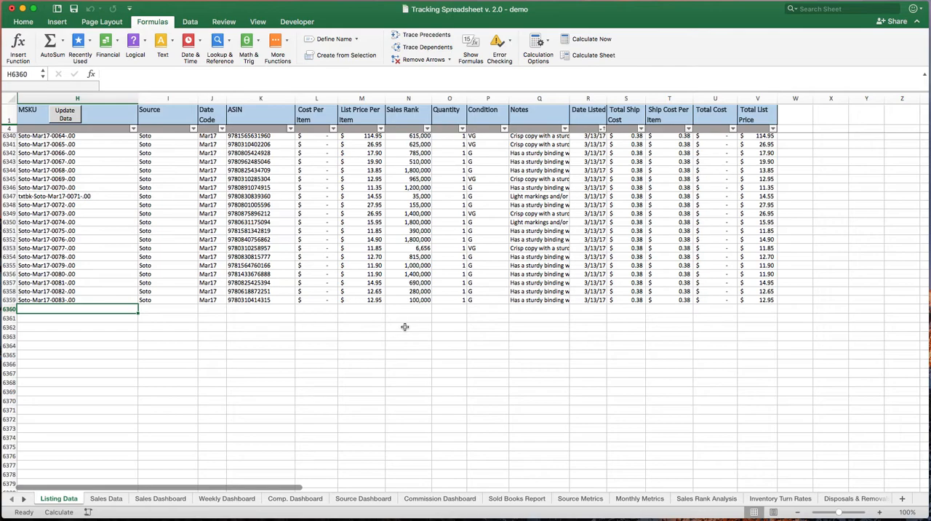
pyautogui.moveTo(531, 213)
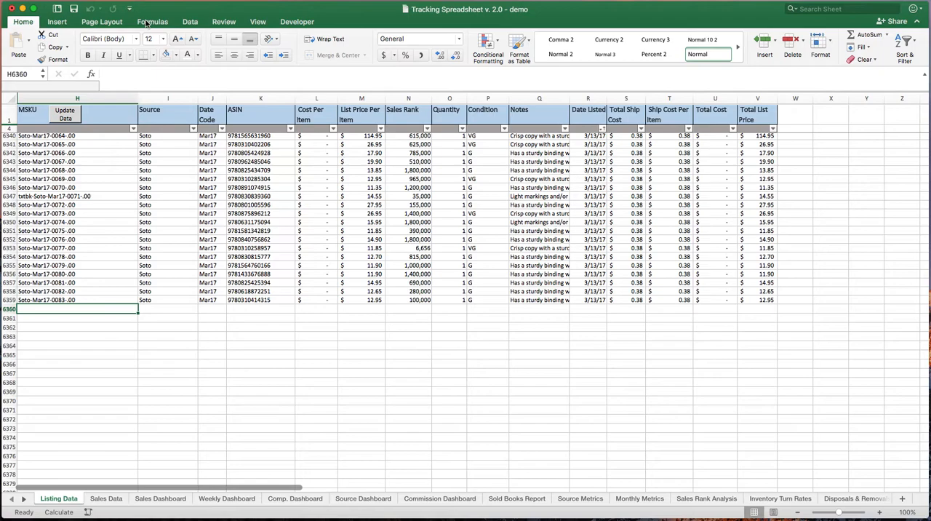
# - Check Calculation Options on the Formulas ribbon, leaving the workbook on Manual
pyautogui.click(152, 20)
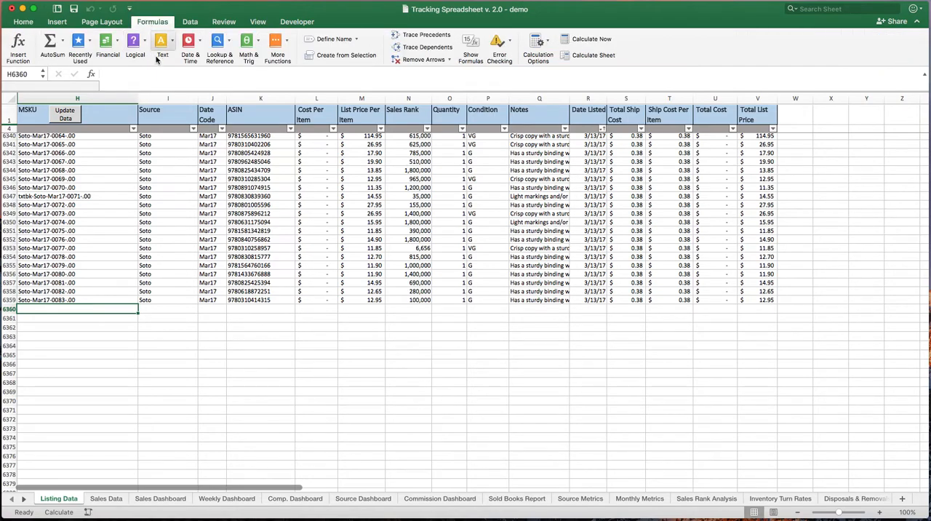
pyautogui.click(538, 47)
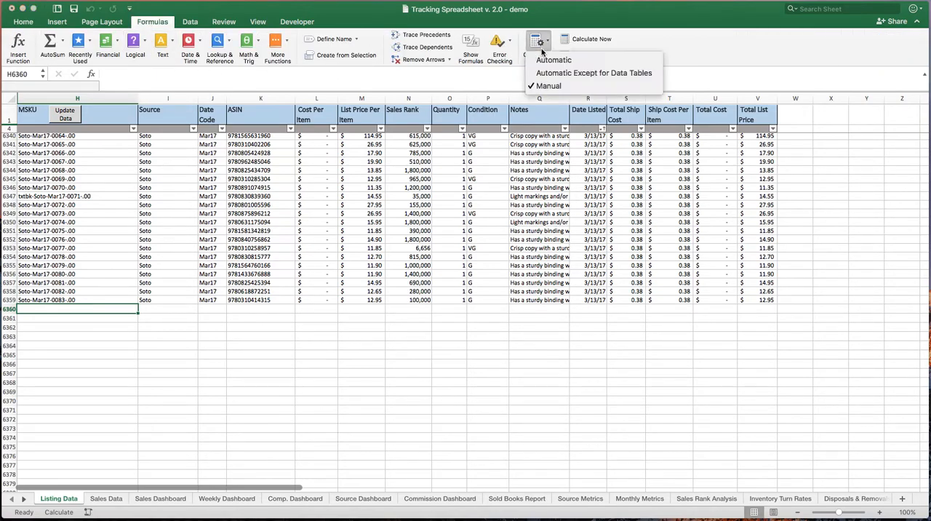
pyautogui.moveTo(547, 86)
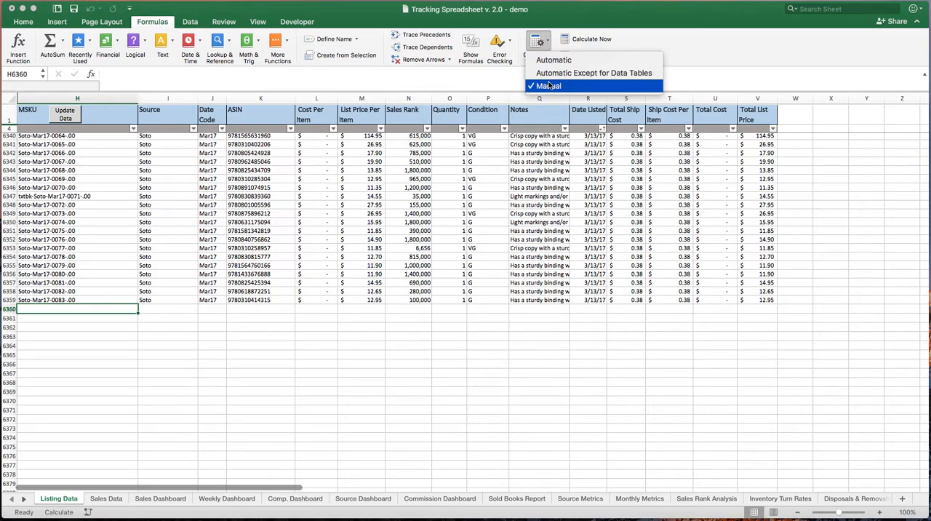
pyautogui.moveTo(550, 86)
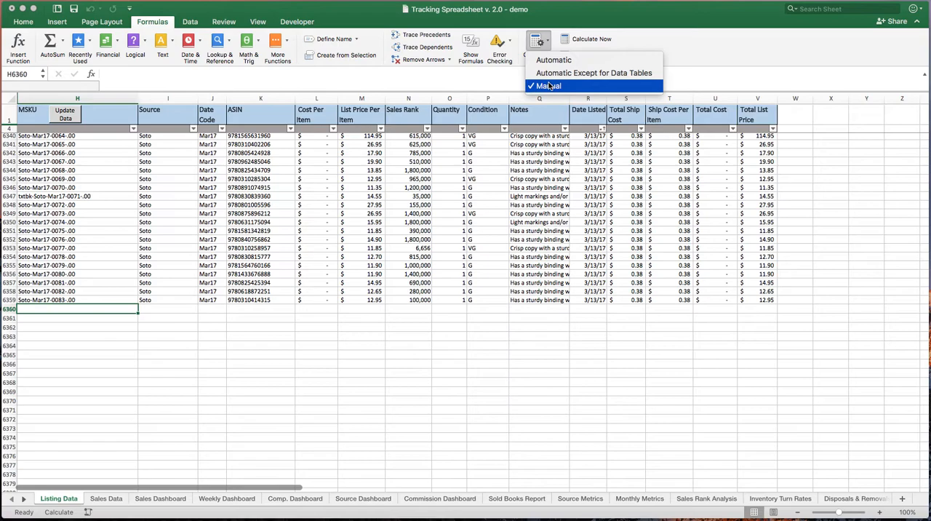
pyautogui.moveTo(556, 59)
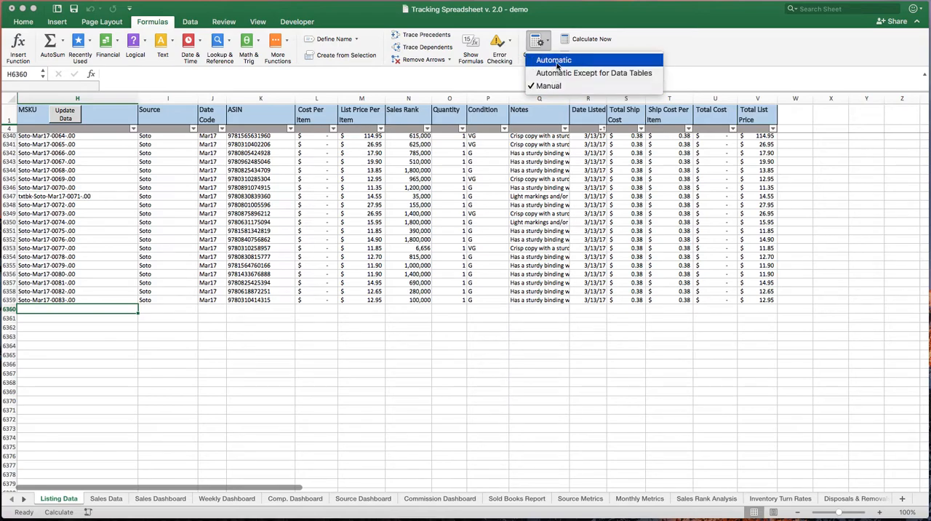
pyautogui.click(553, 60)
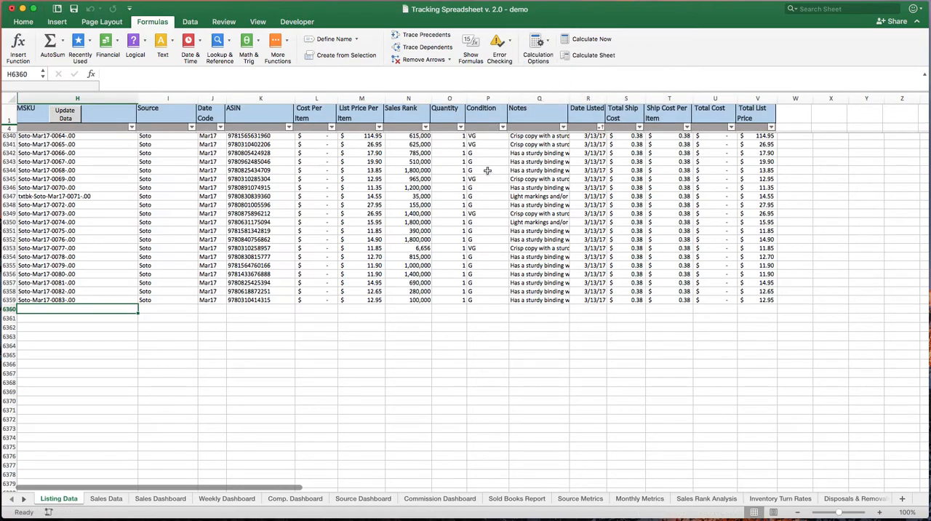
pyautogui.moveTo(507, 143)
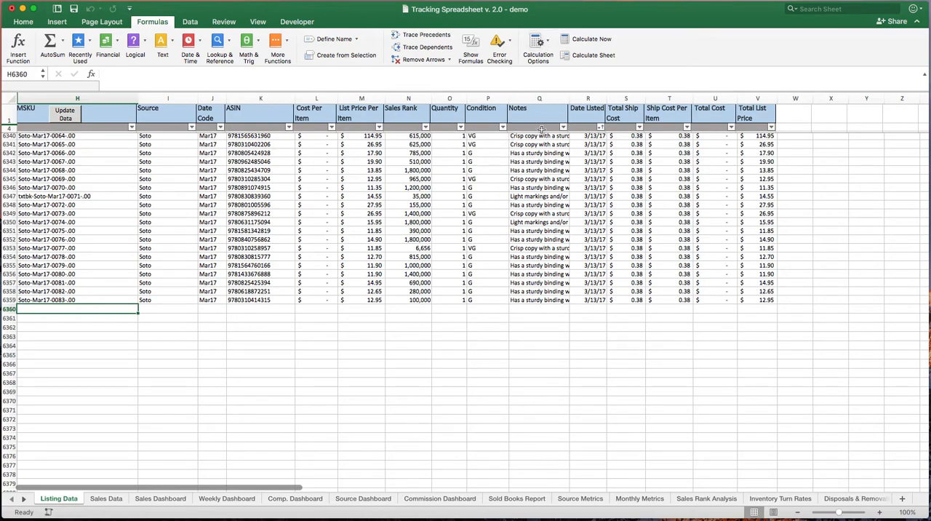
pyautogui.moveTo(566, 17)
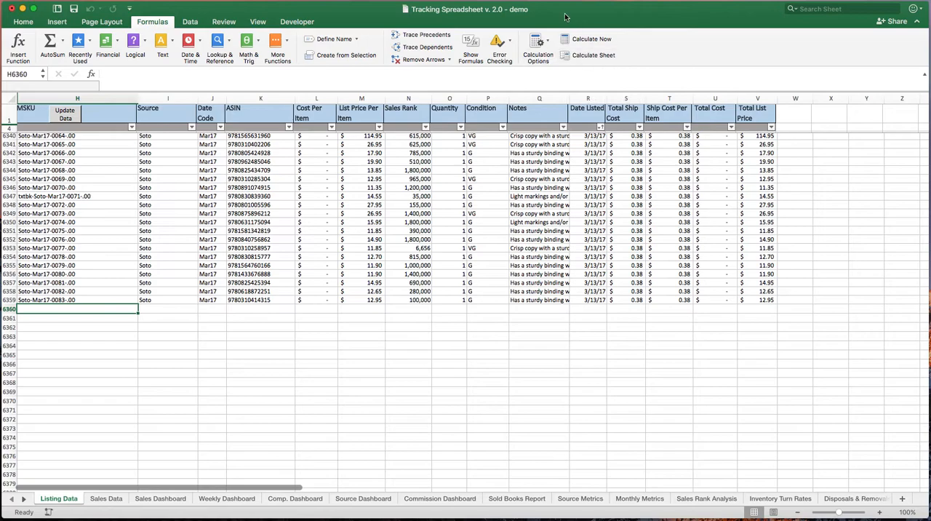
pyautogui.moveTo(551, 211)
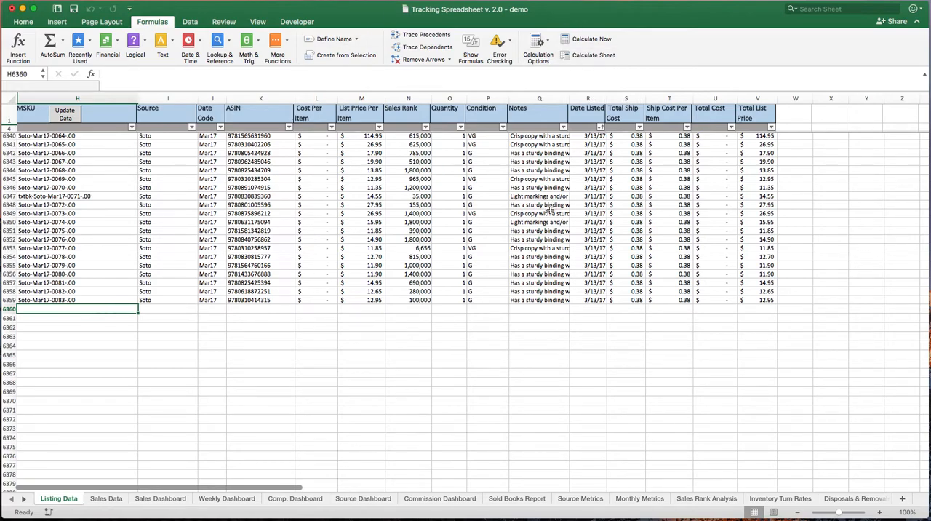
pyautogui.moveTo(440, 323)
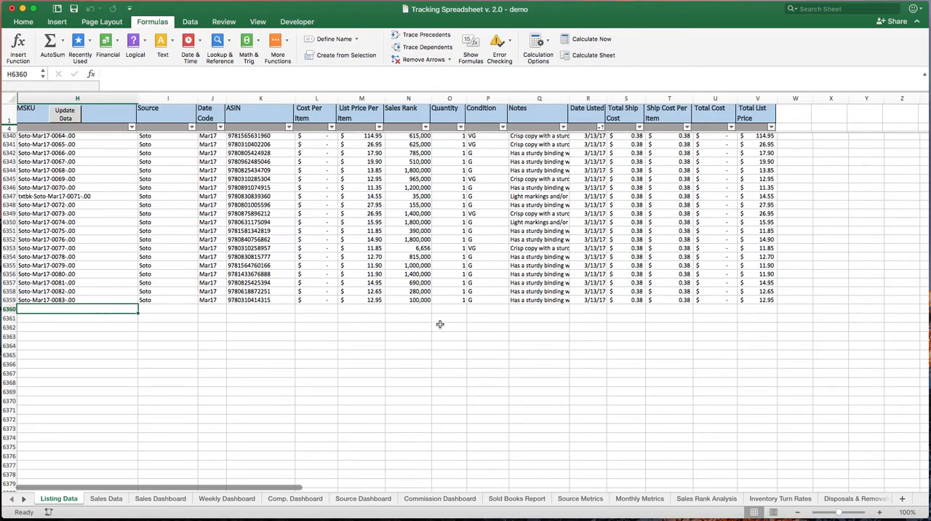
pyautogui.moveTo(489, 256)
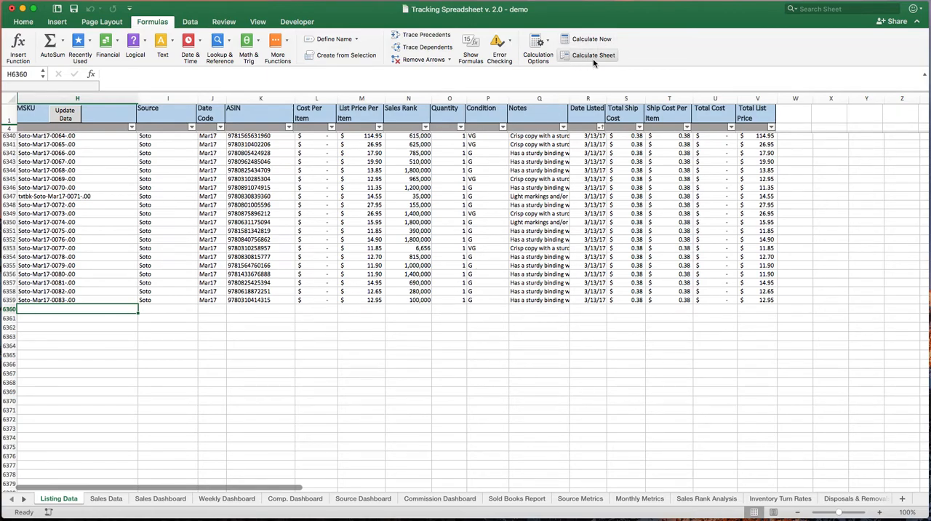
pyautogui.moveTo(593, 56)
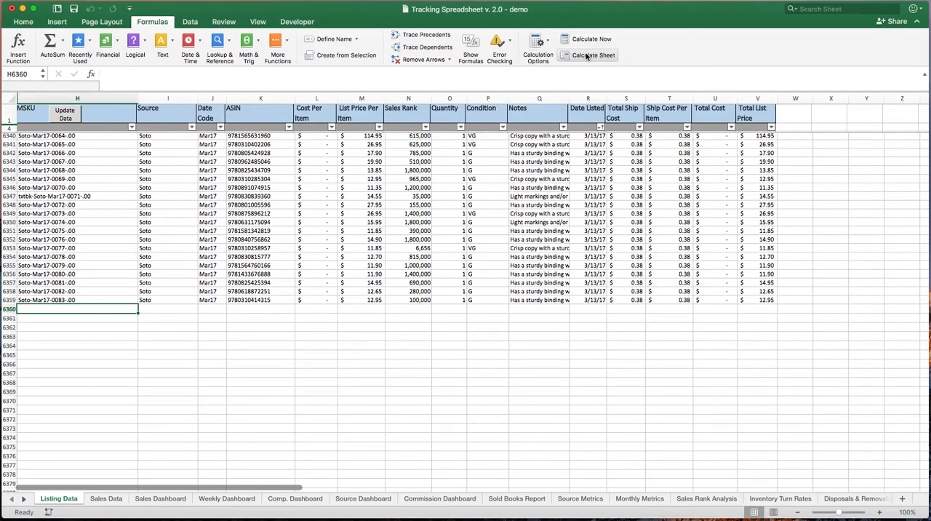
pyautogui.moveTo(594, 56)
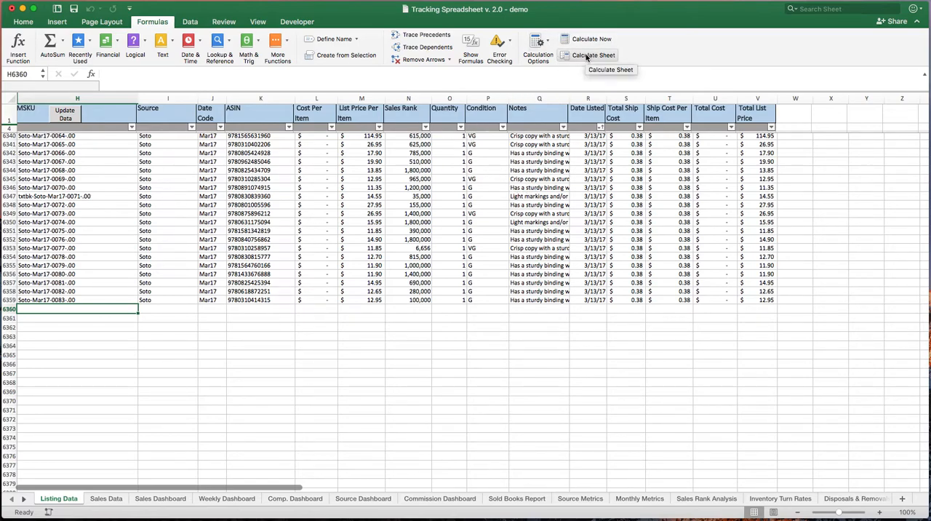